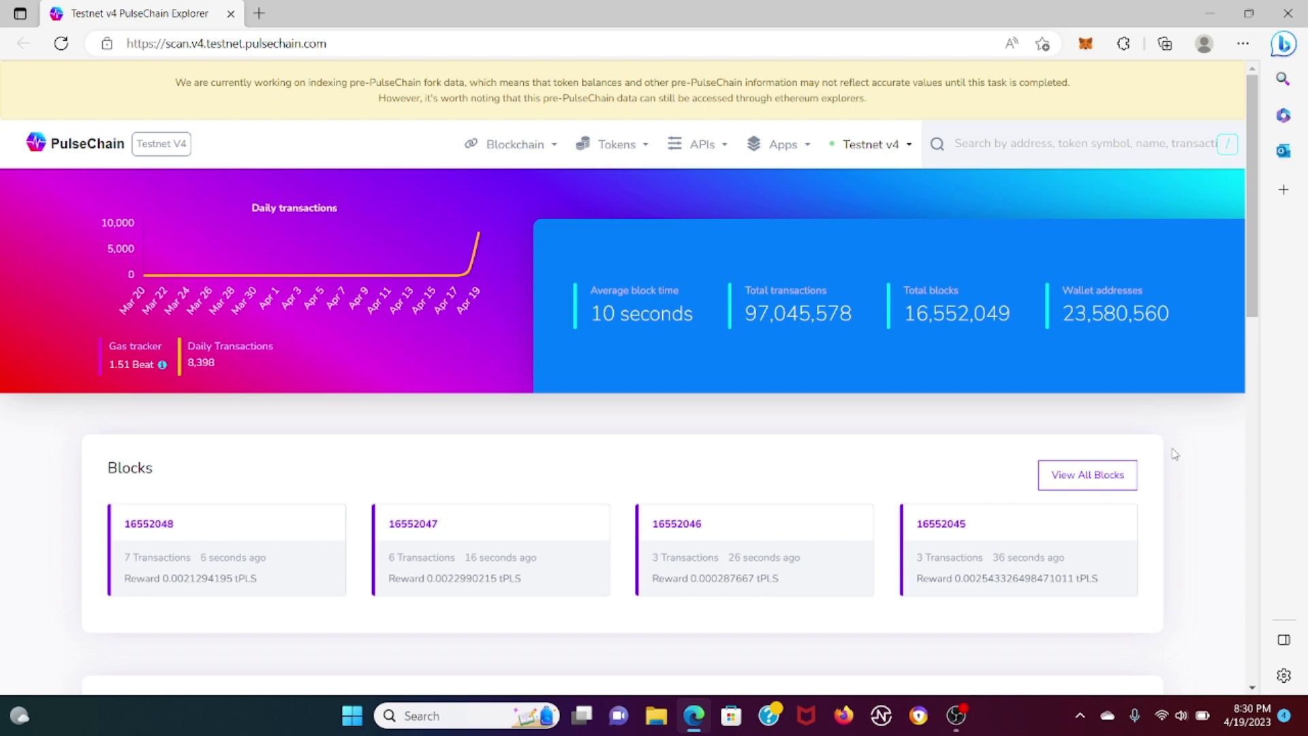
Step: Request adding the Testnet v4 network from the explorer's footer link
scroll("down", 3)
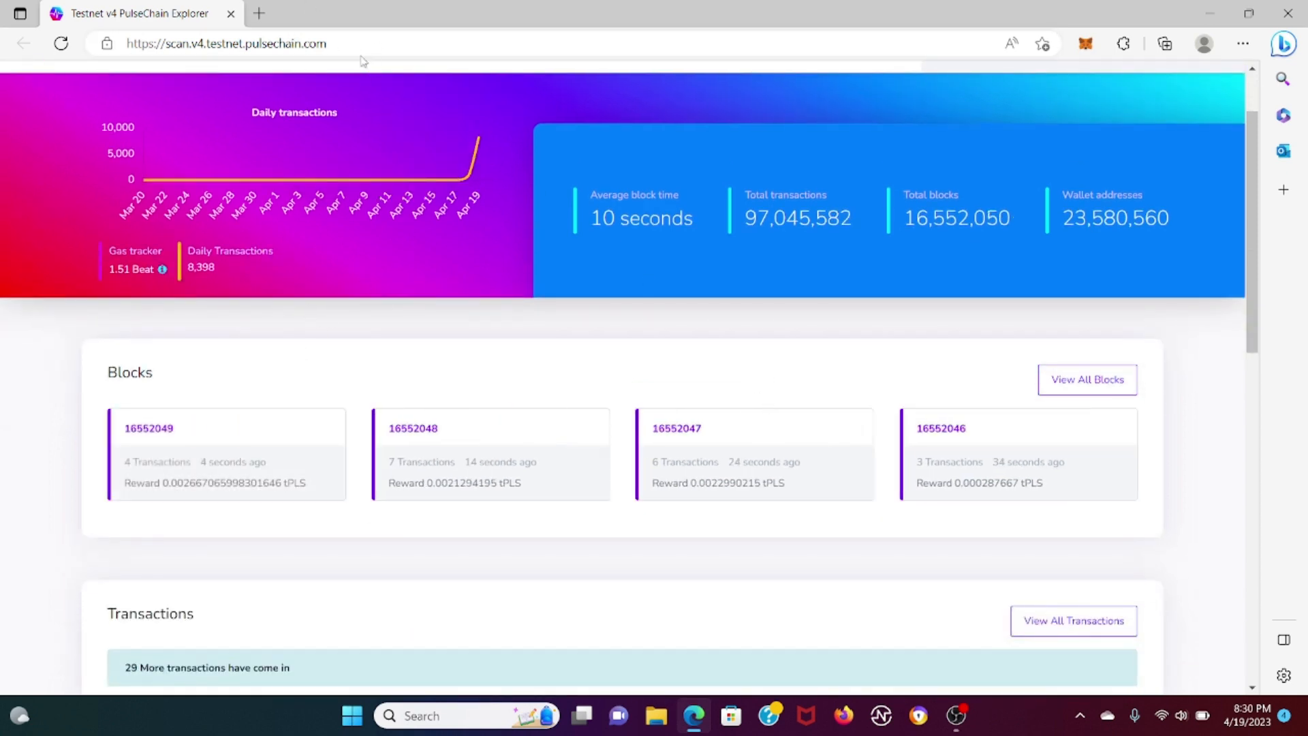
mouse_move(361, 182)
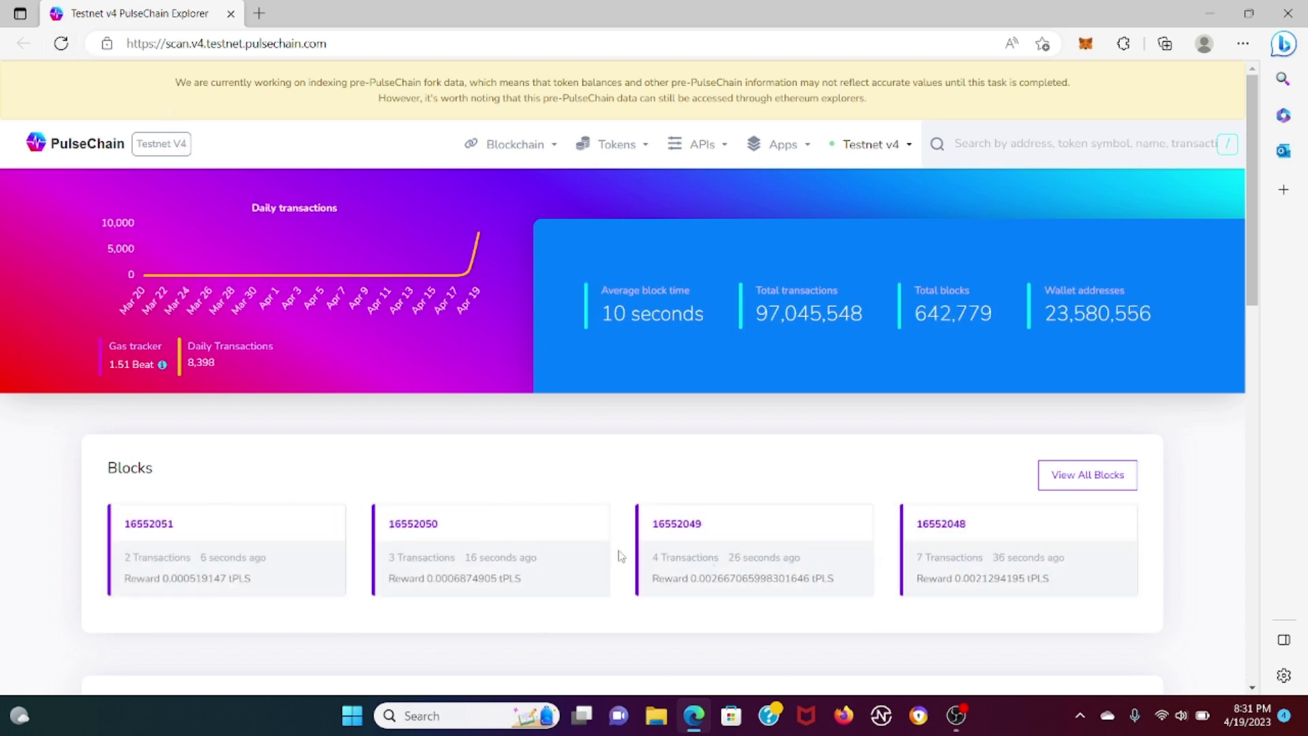
scroll("down", 3)
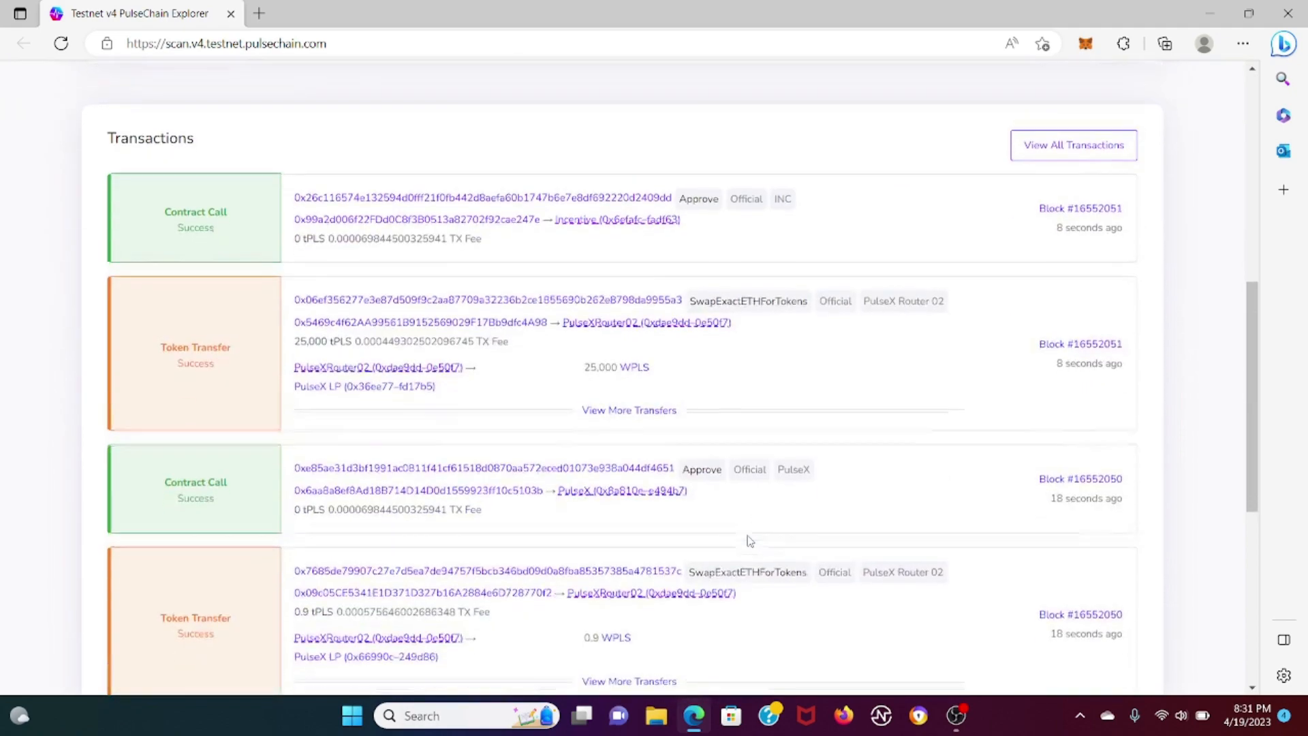
scroll("down", 3)
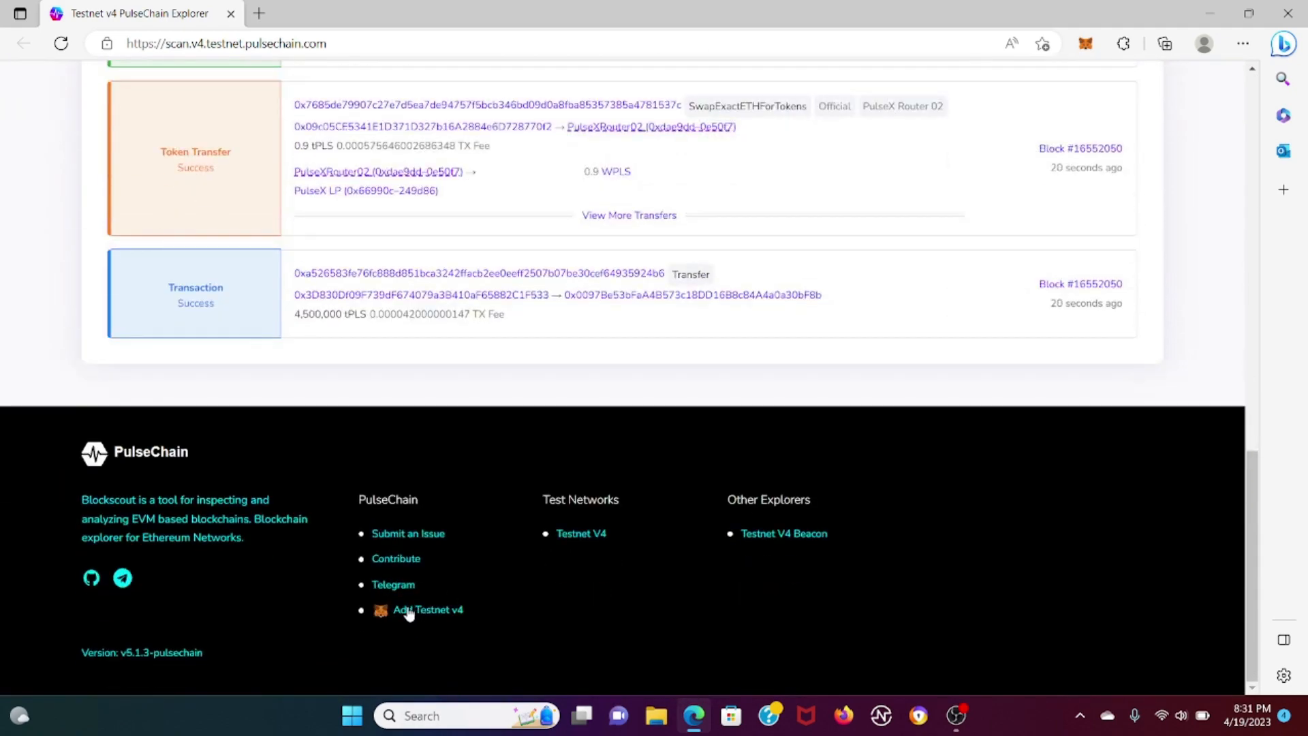
left_click(60, 44)
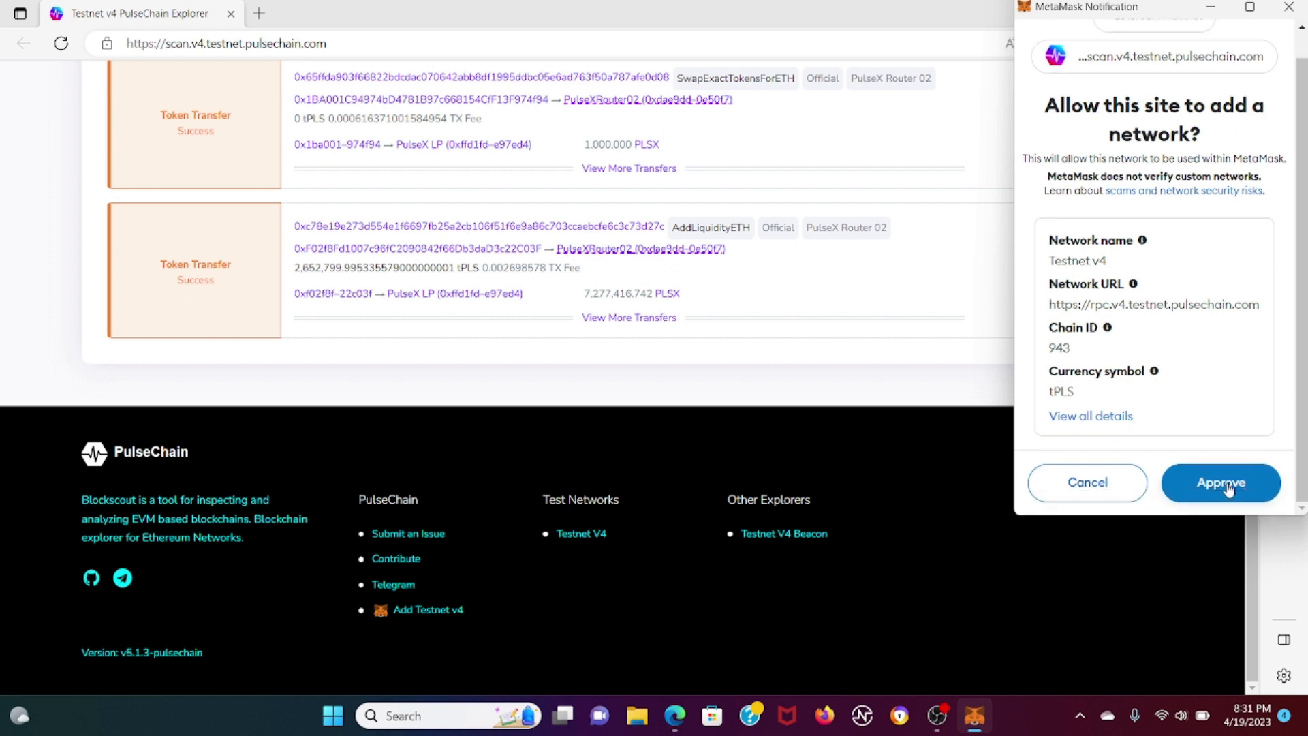
Step: Approve the Testnet v4 network, switch the wallet onto it and check it shows 0 TPLS
left_click(1220, 482)
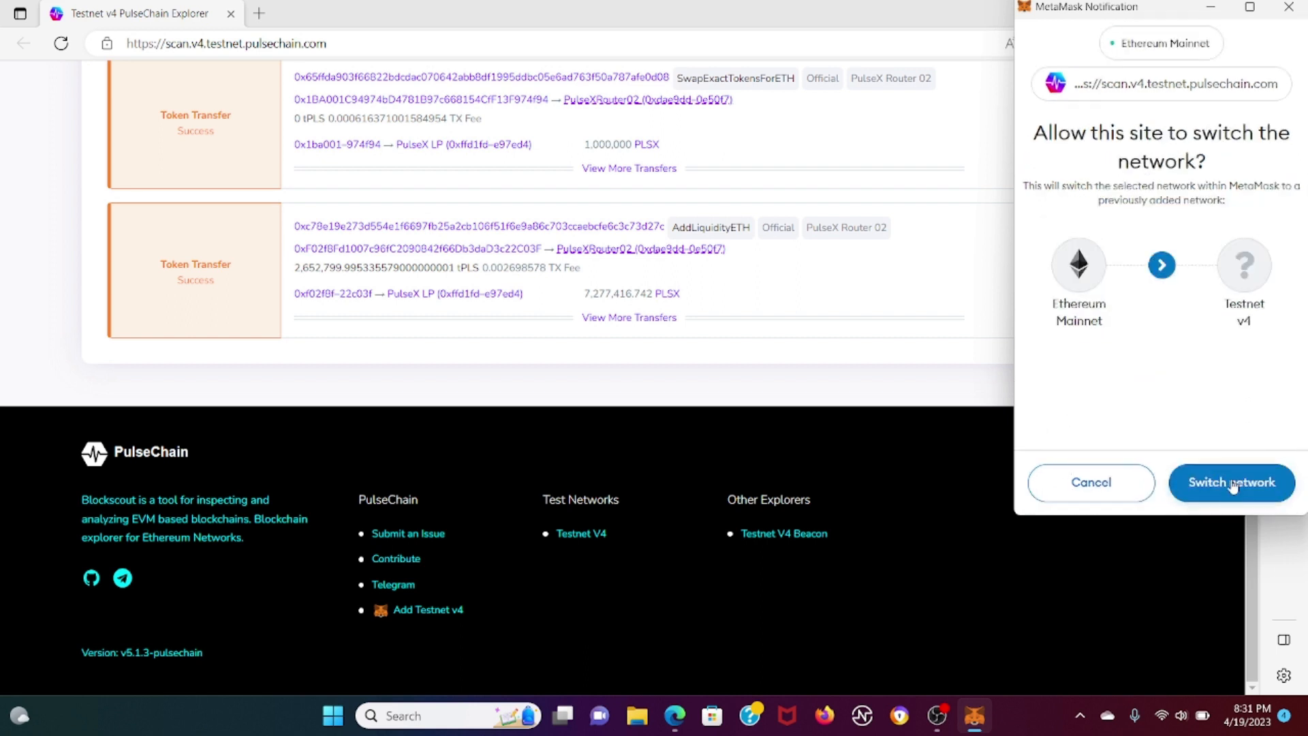
left_click(1230, 483)
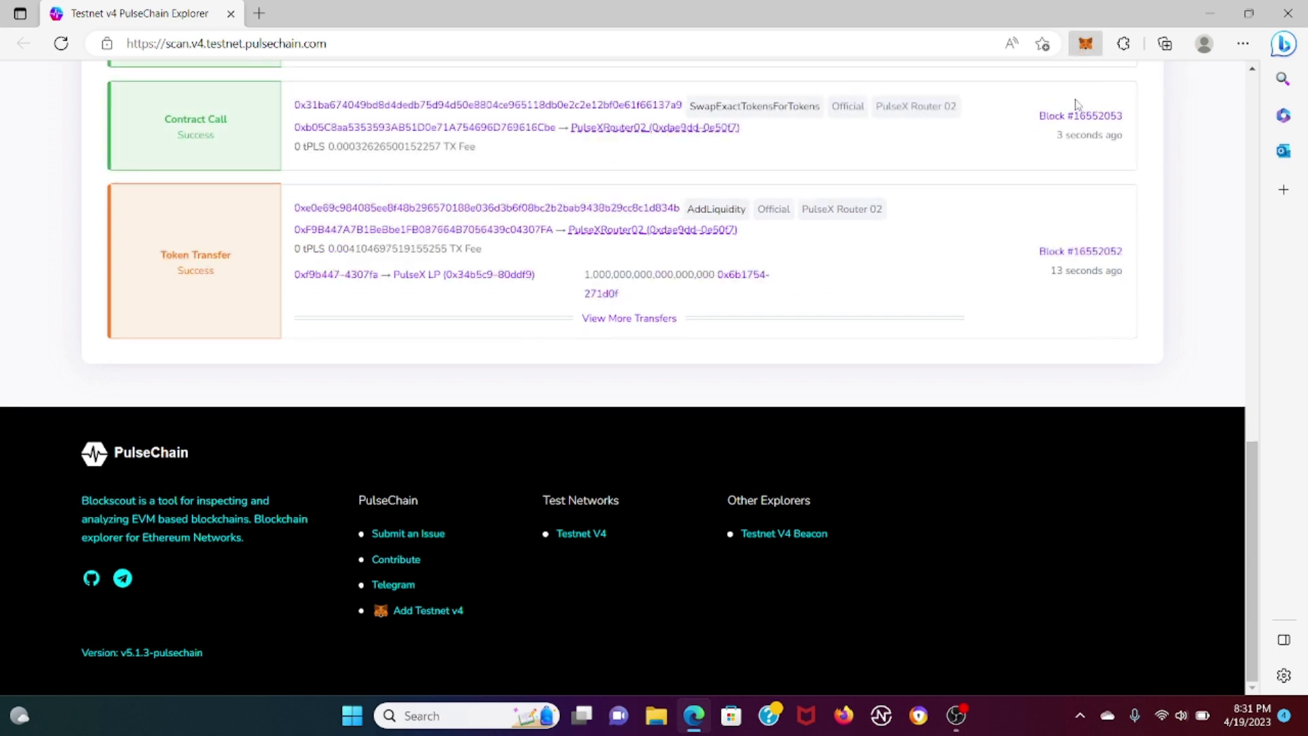
left_click(1085, 44)
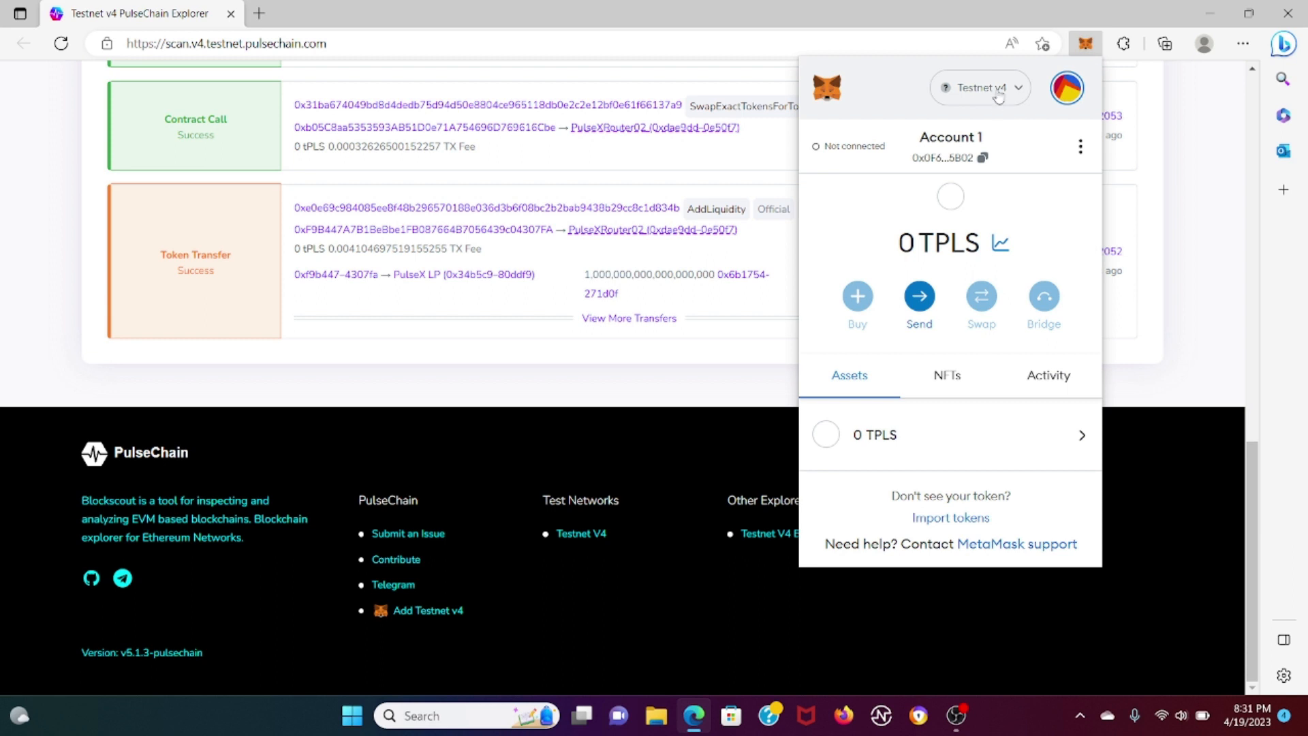
mouse_move(998, 96)
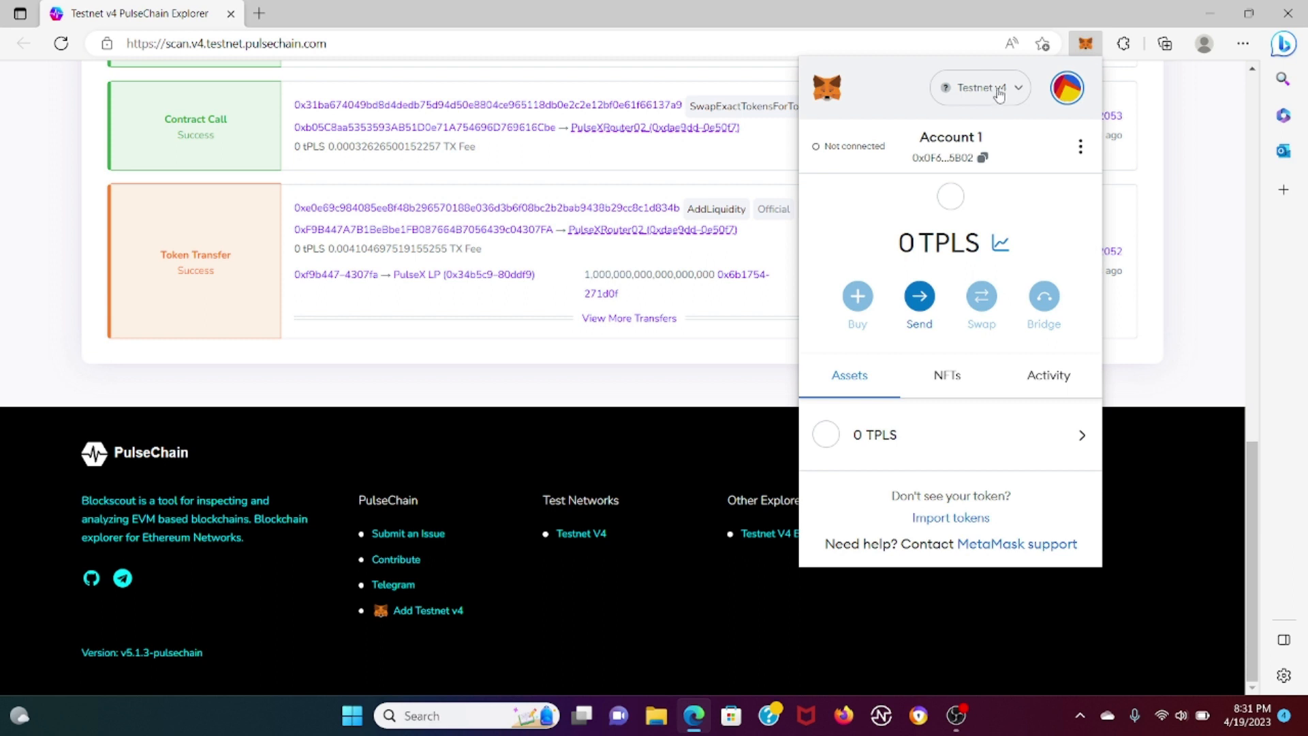
Step: Switch back to Ethereum Mainnet, remove Testnet v4 and start adding a network manually
left_click(979, 87)
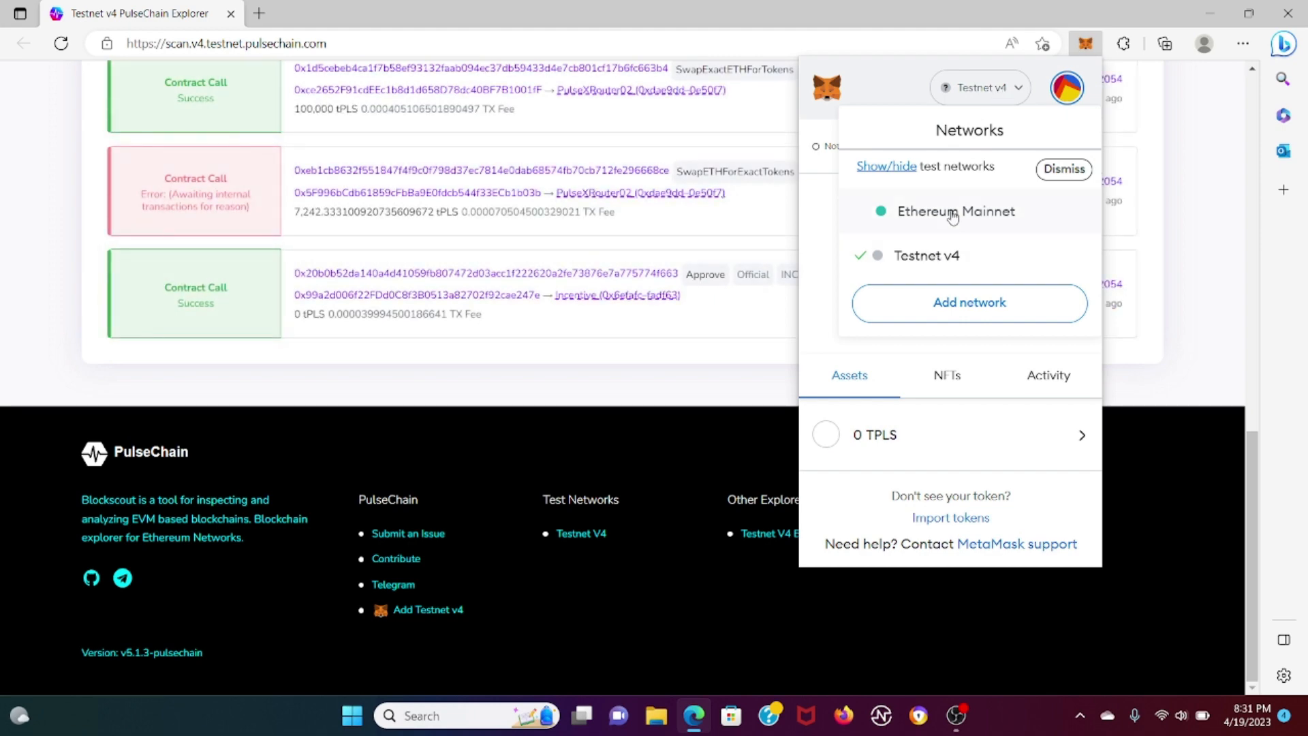
left_click(953, 211)
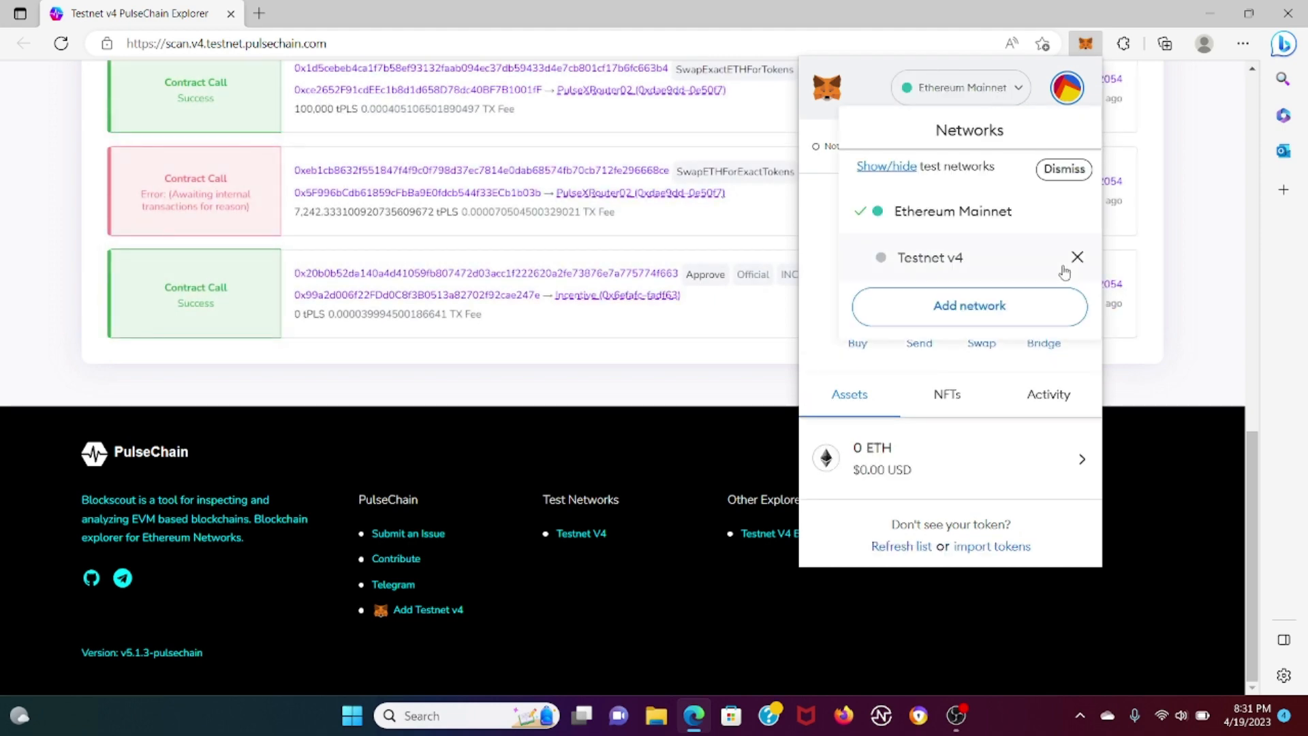
left_click(1076, 257)
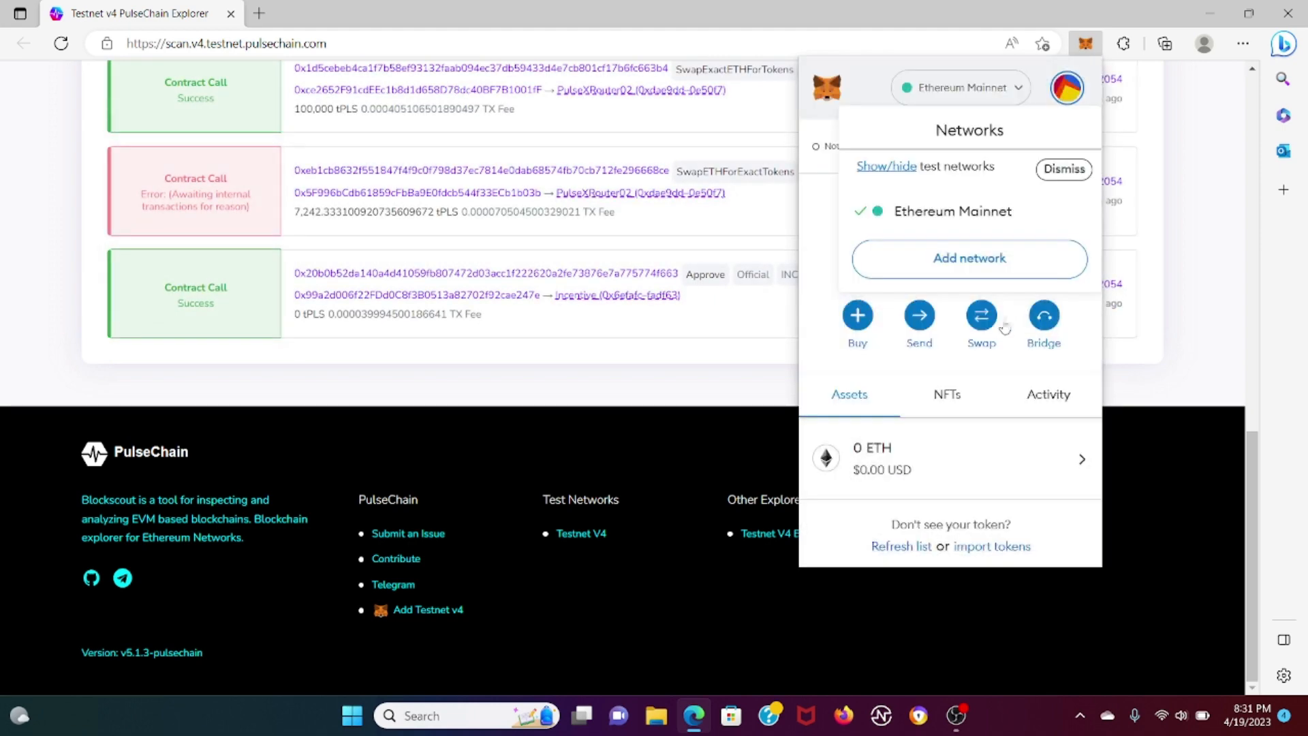
left_click(968, 258)
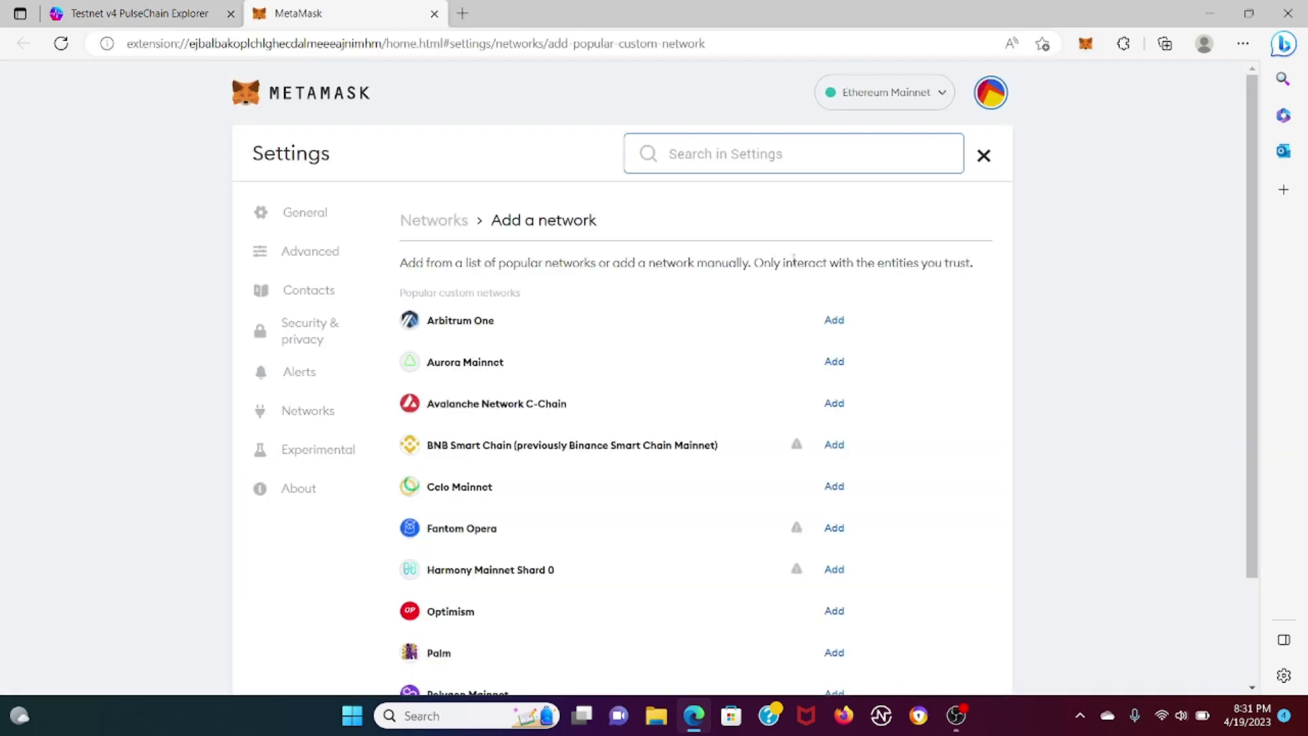
Step: Enter PulseChain Testnet V4's name, RPC URL testnet.pulsech..., chain ID 943 and symbol tPLS
scroll("down", 3)
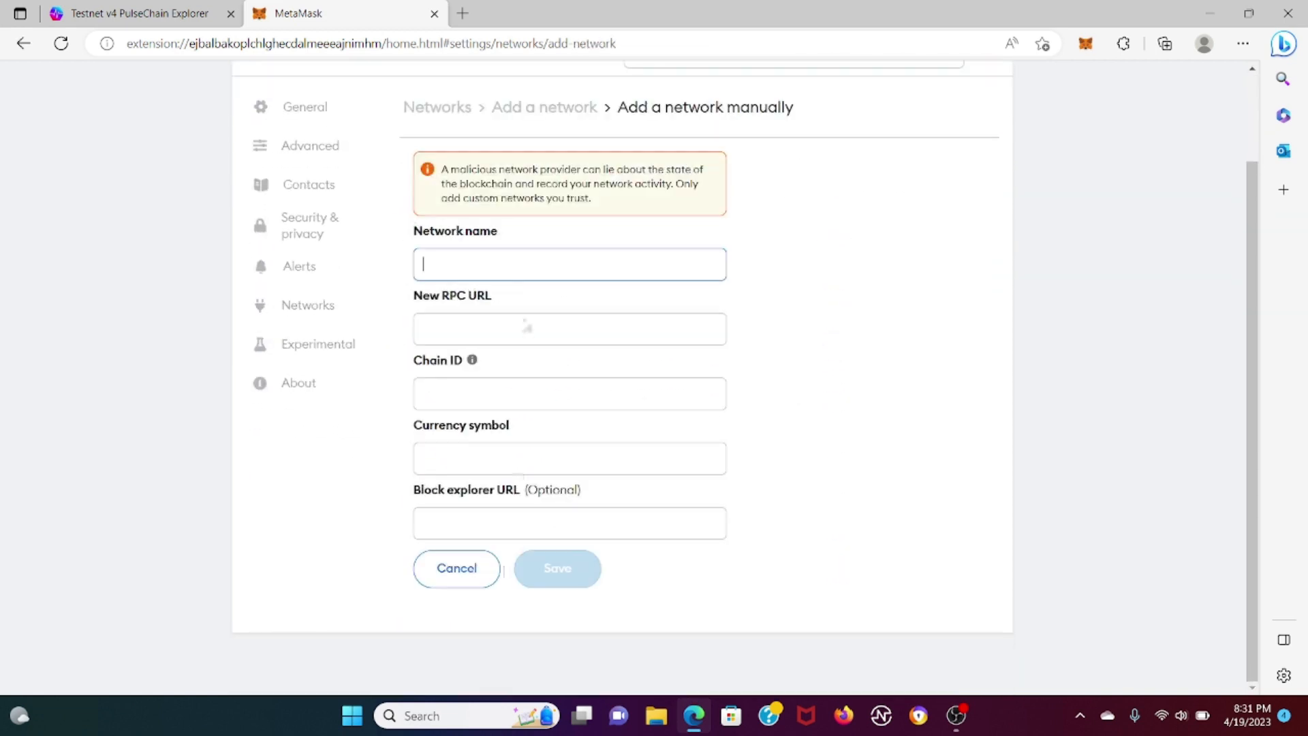
type("PulseChain Testnet v")
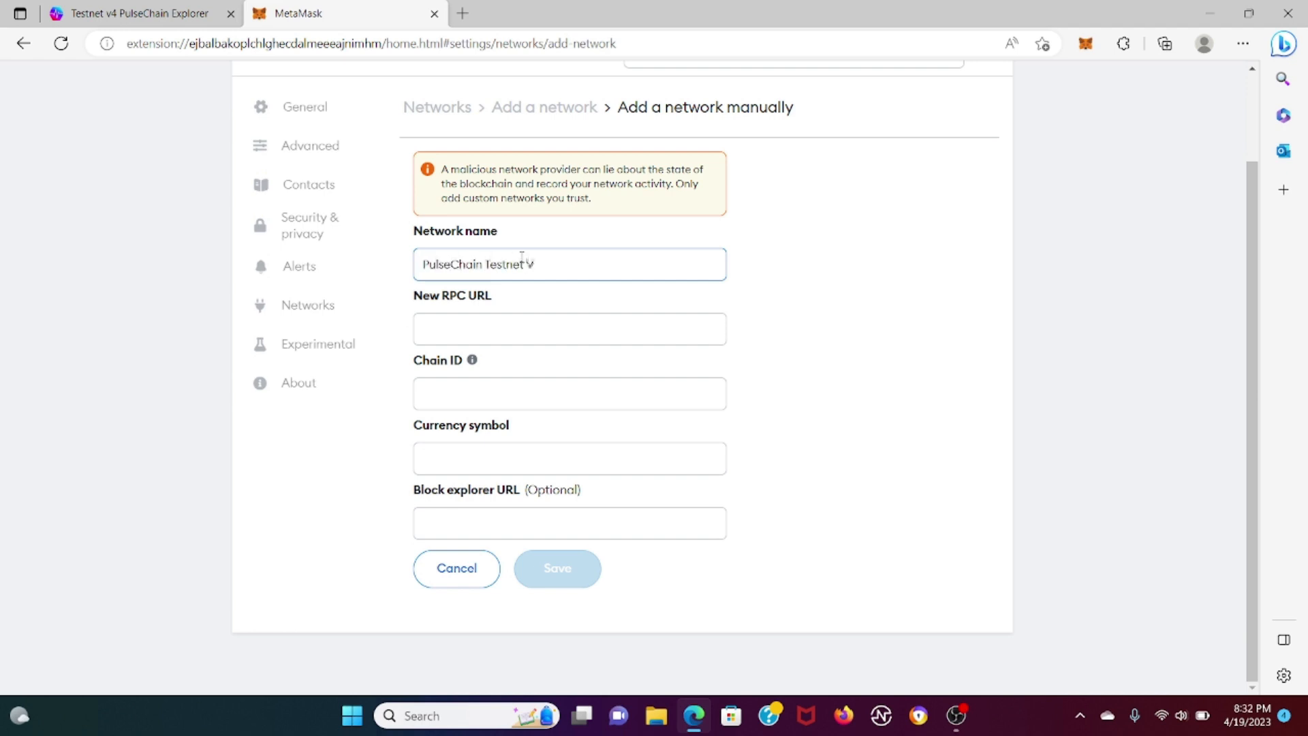
left_click(570, 328)
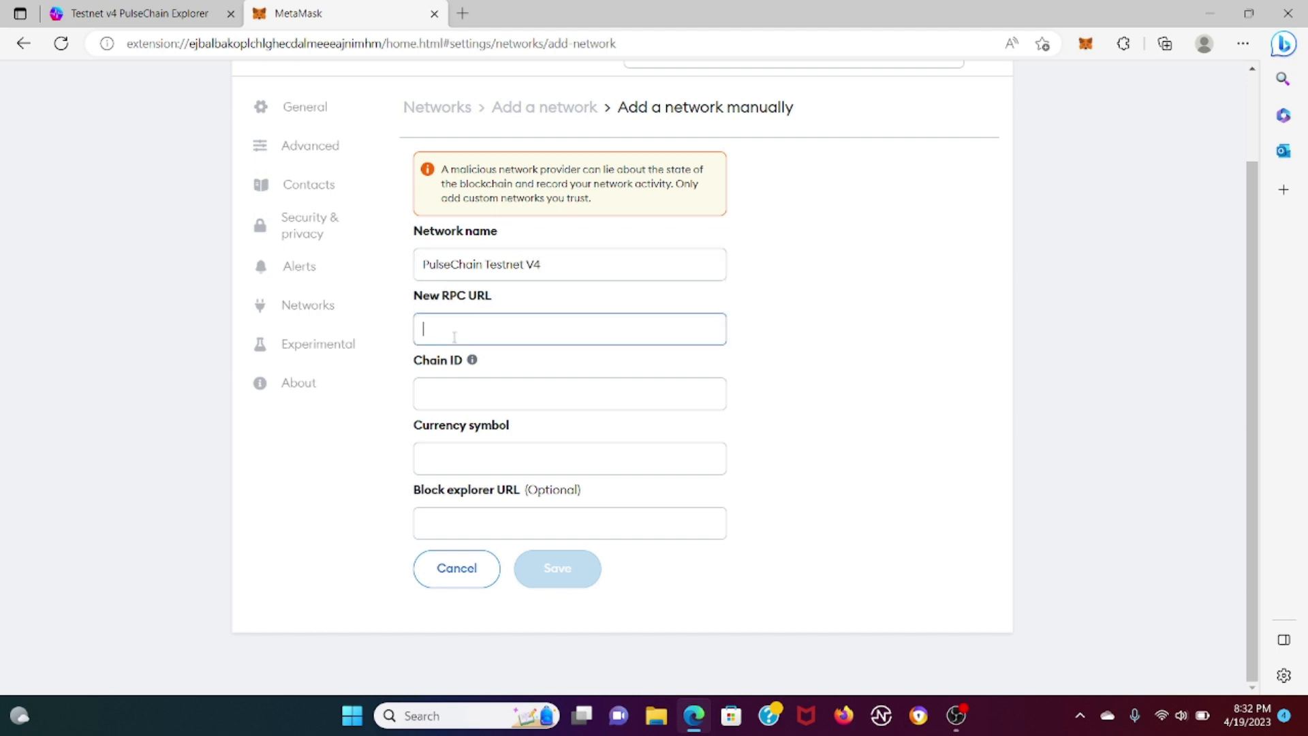
type("https://rpc.v4.")
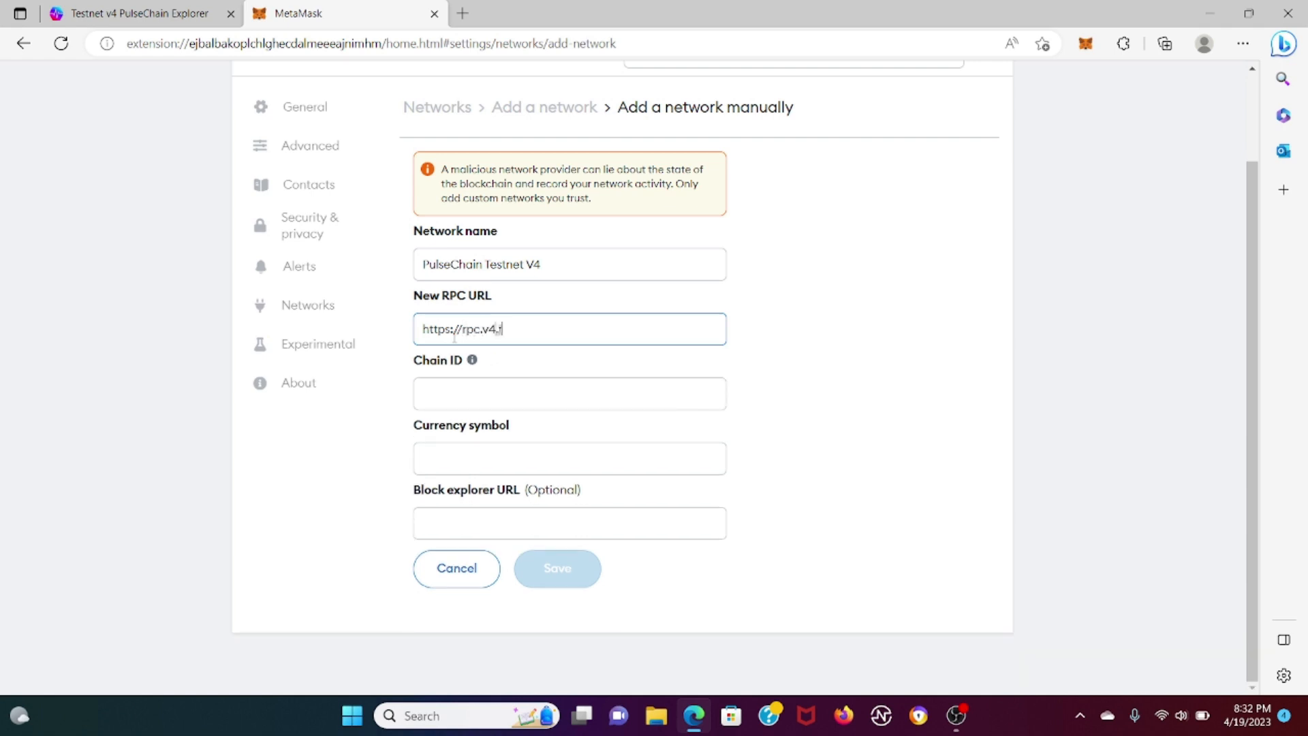
type("testnet.pulsechain.com")
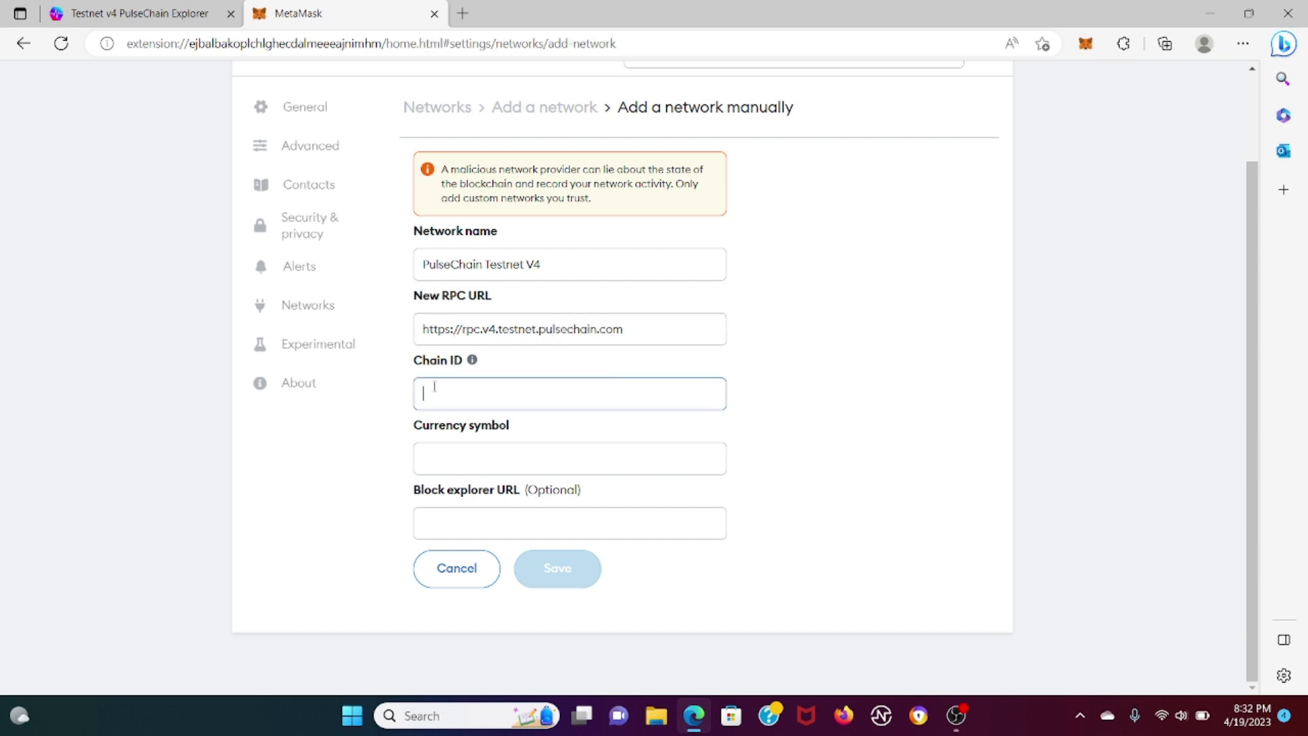
type("943")
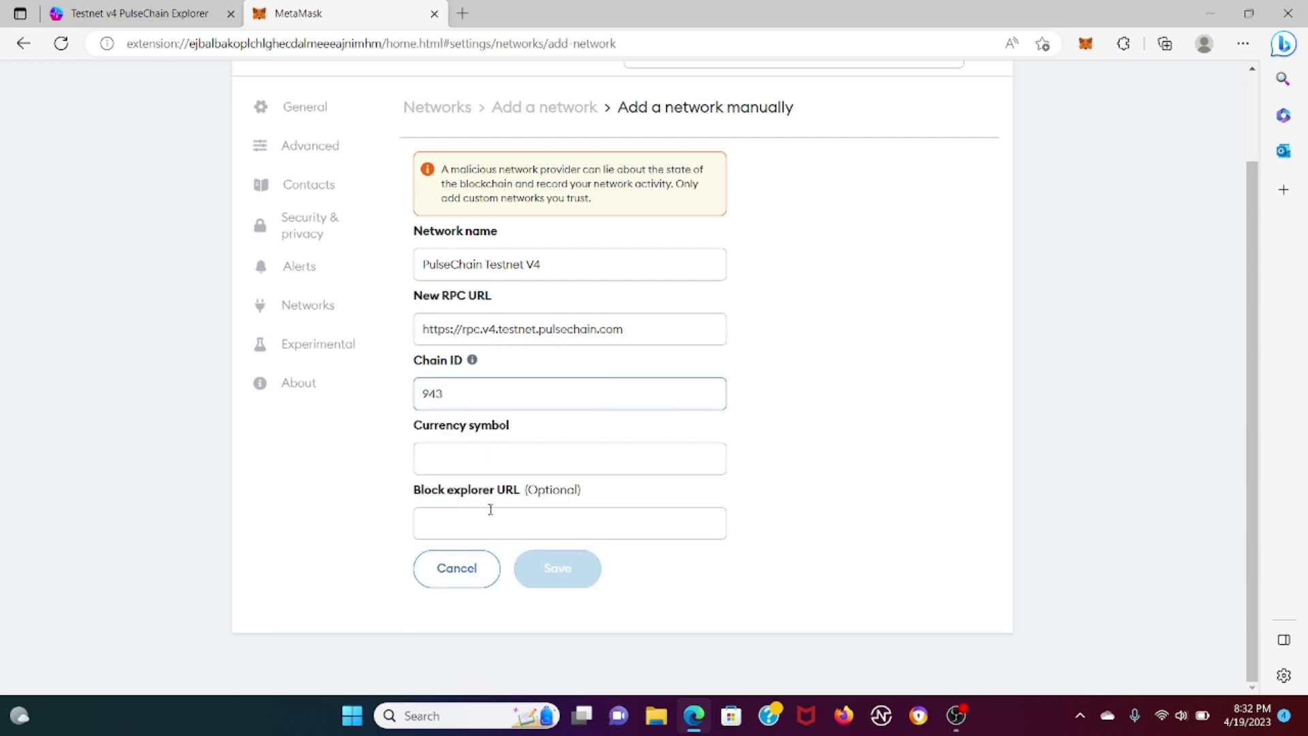
type("t")
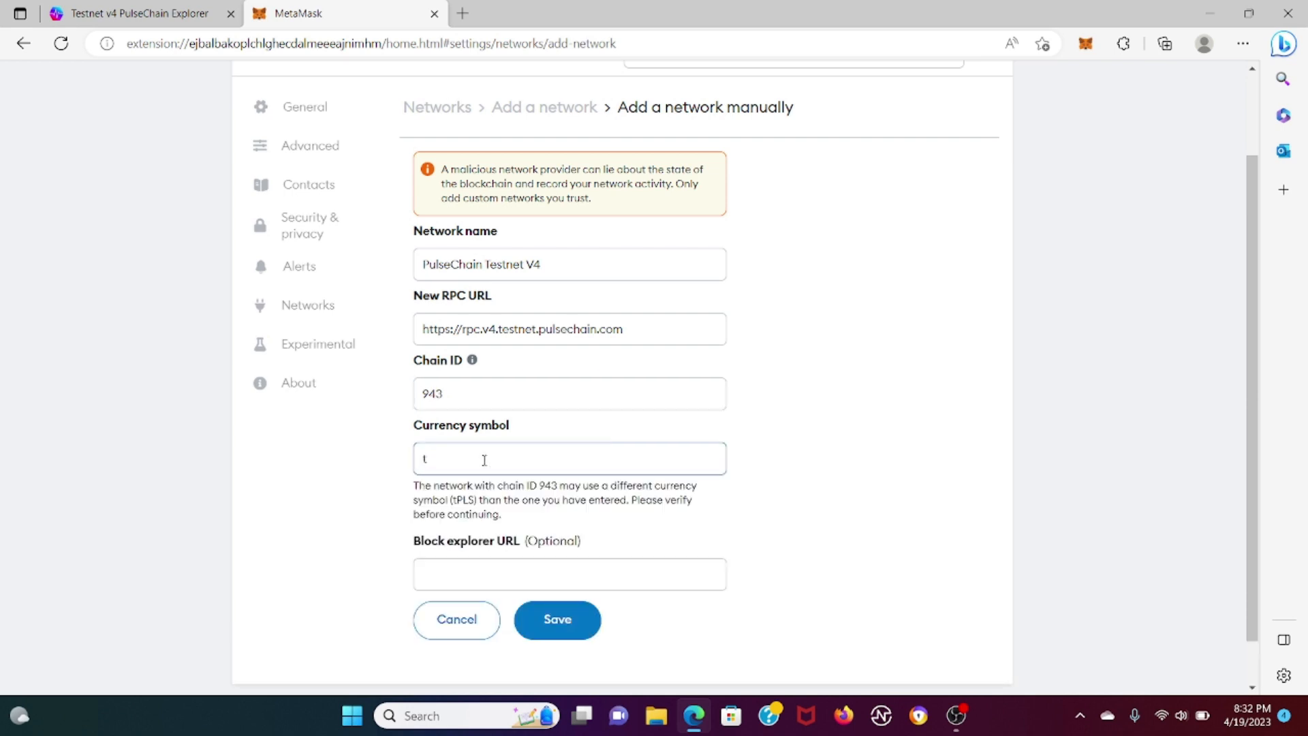
type("PLS")
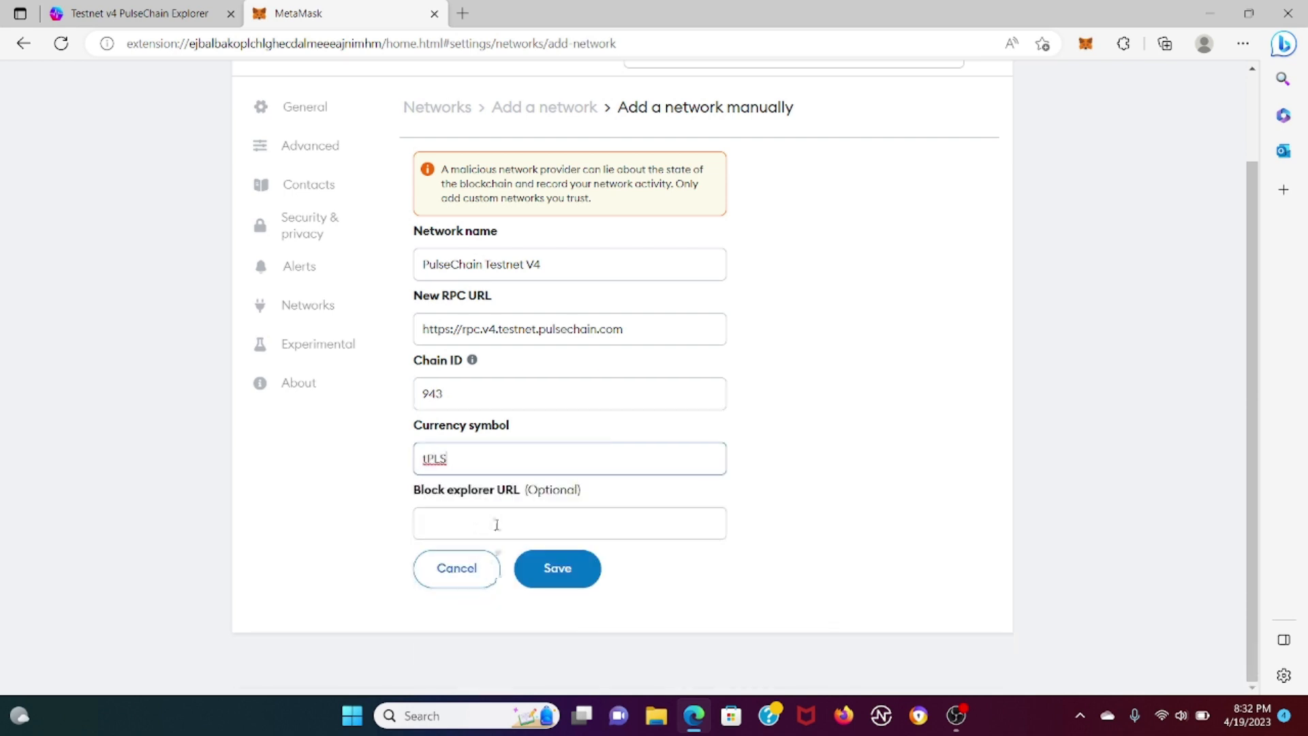
Step: Add the block explorer URL (...ulsechain.com), save the network, and return to the explorer
type("https://scan.v4.testnet.p")
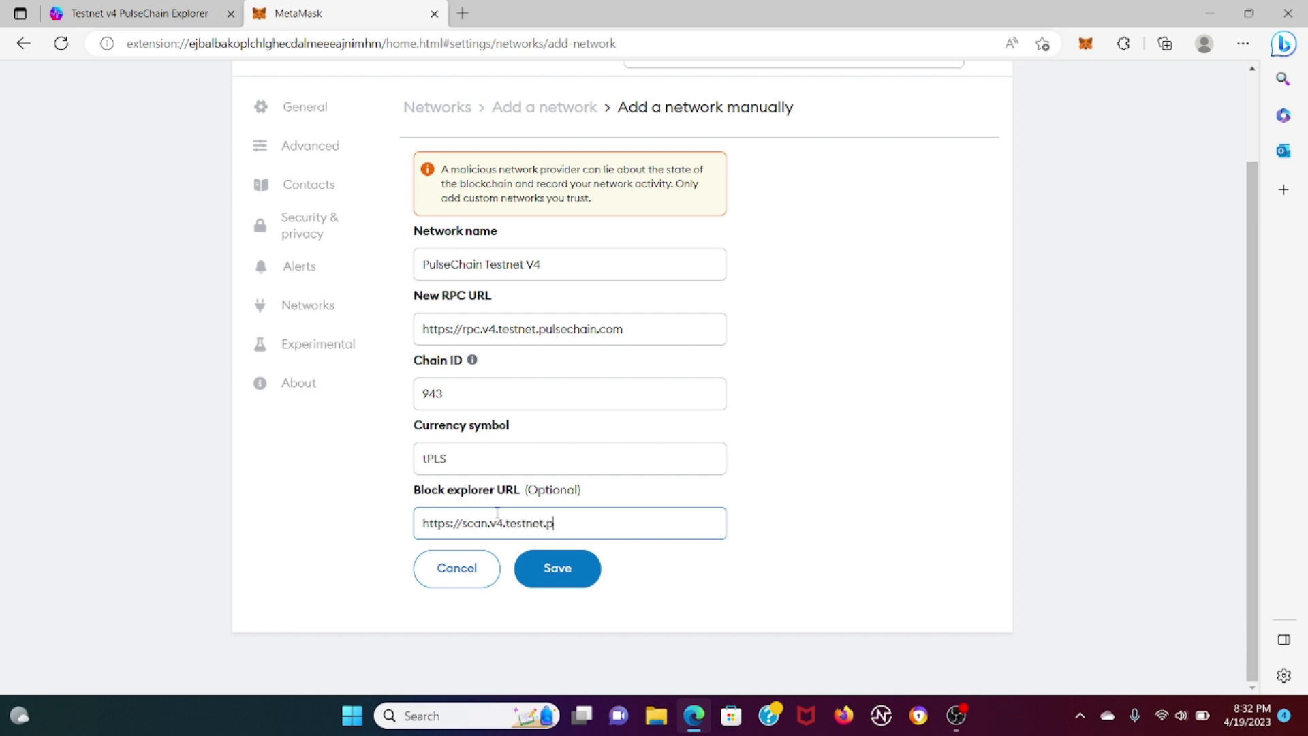
type("ulsechain.com")
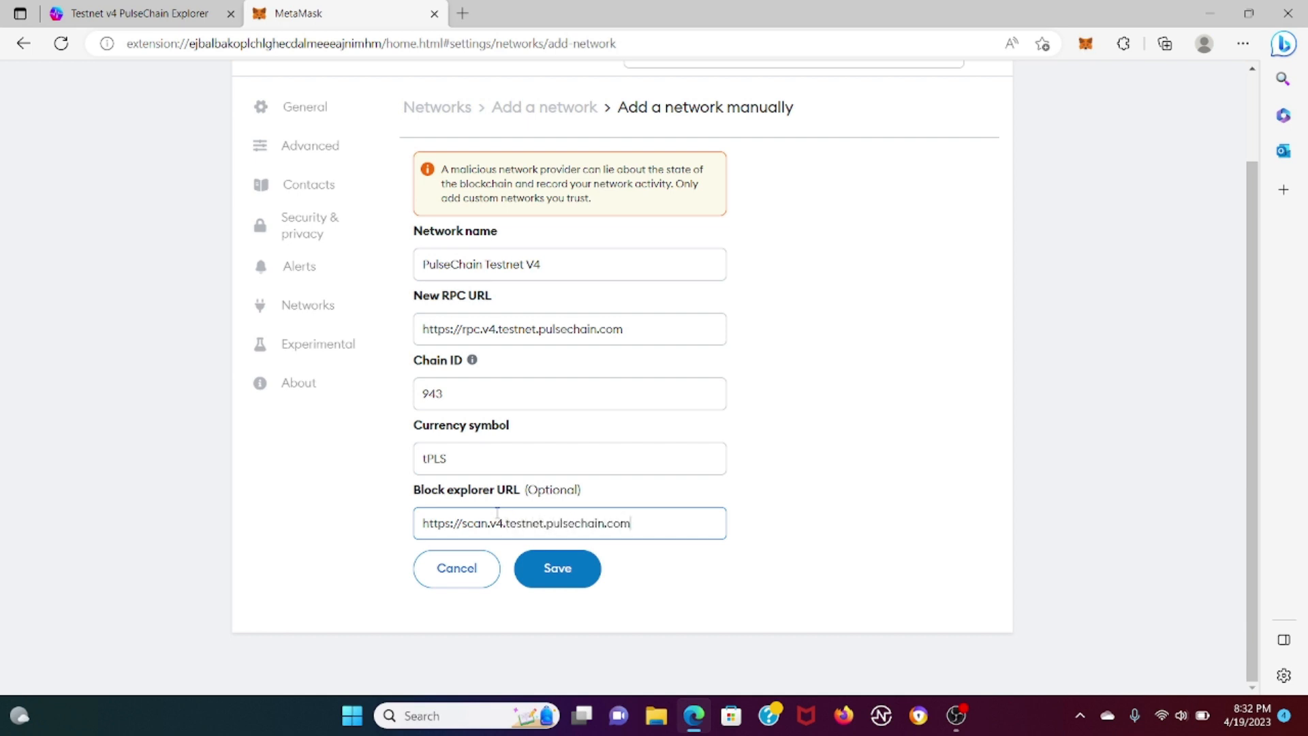
left_click(556, 568)
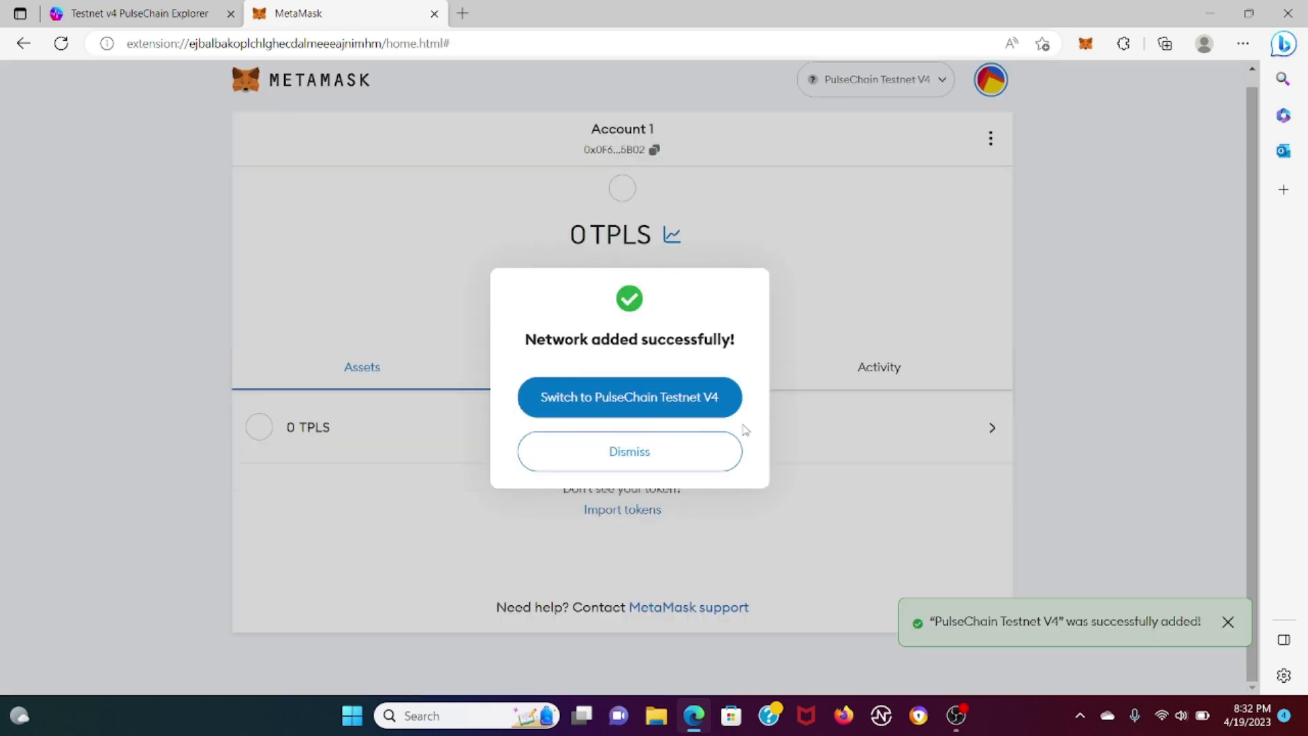
mouse_move(790, 441)
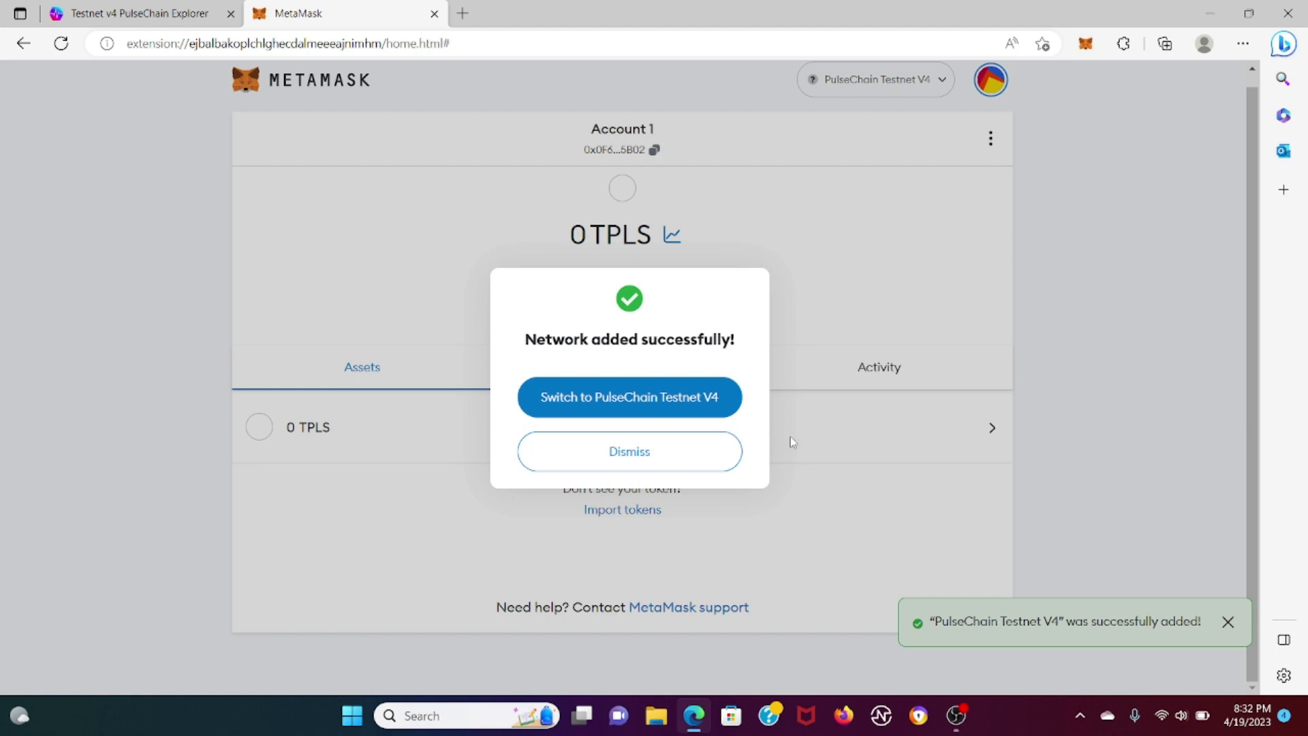
left_click(629, 451)
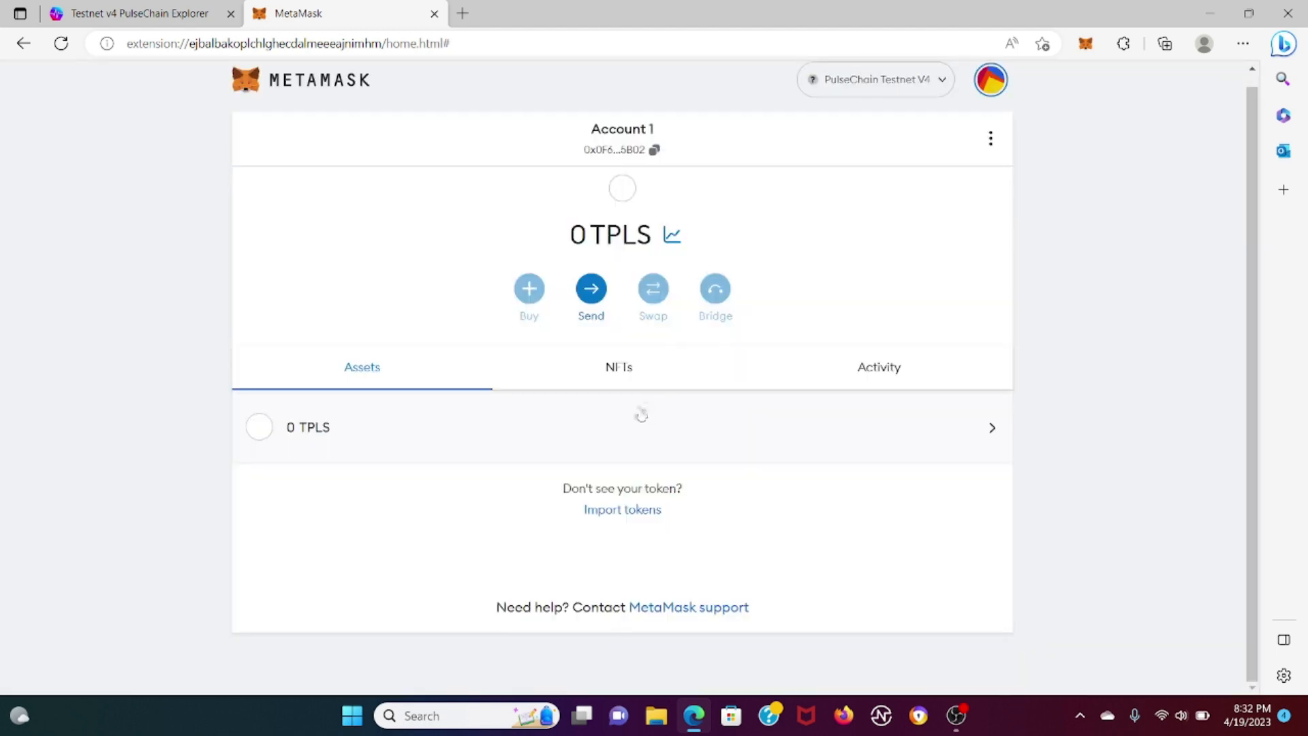
left_click(134, 14)
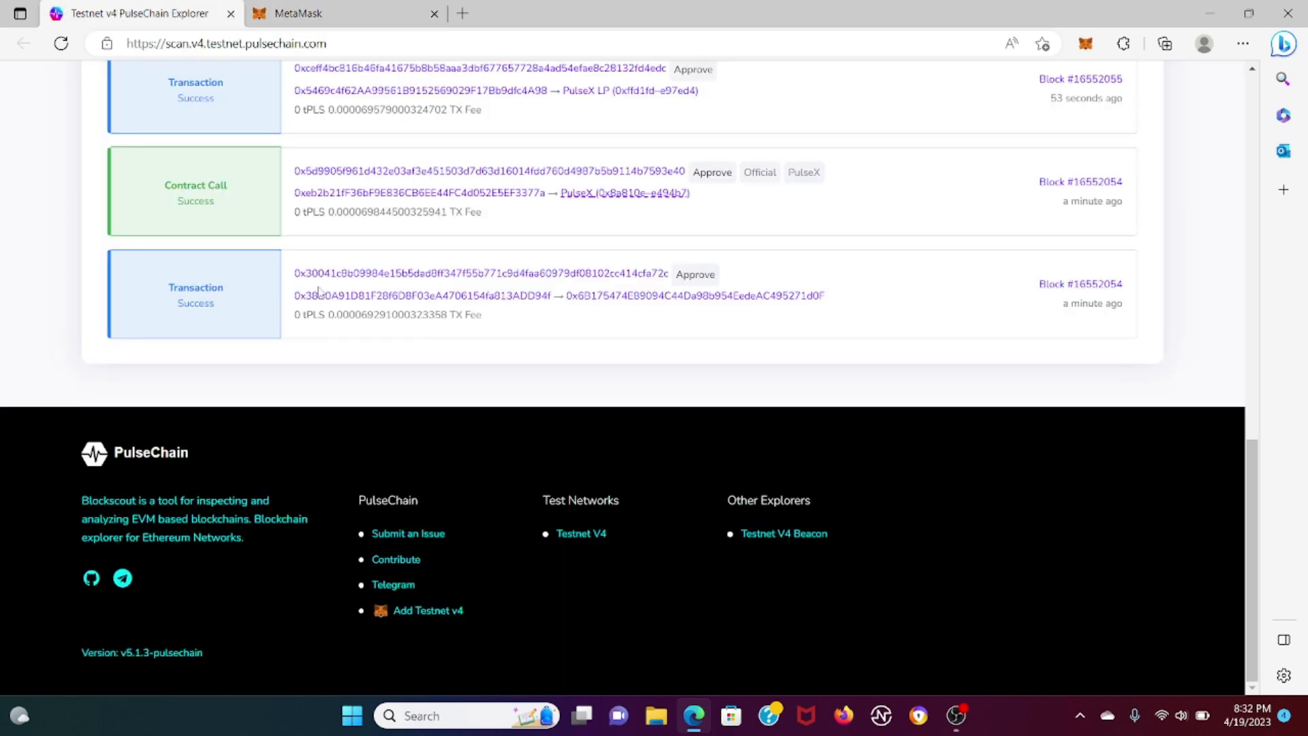
Step: Browse the explorer's list of all tokens down to PulseX (PLSX)
scroll("up", 3)
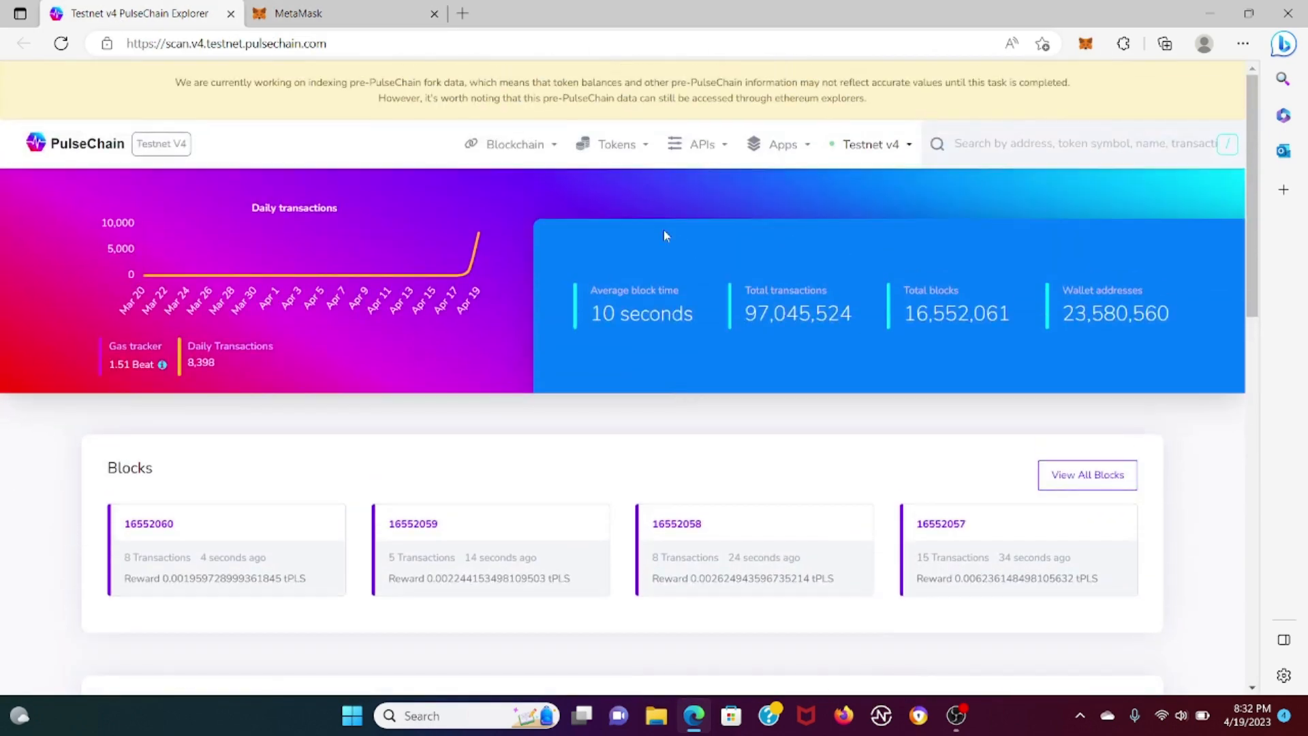
left_click(616, 143)
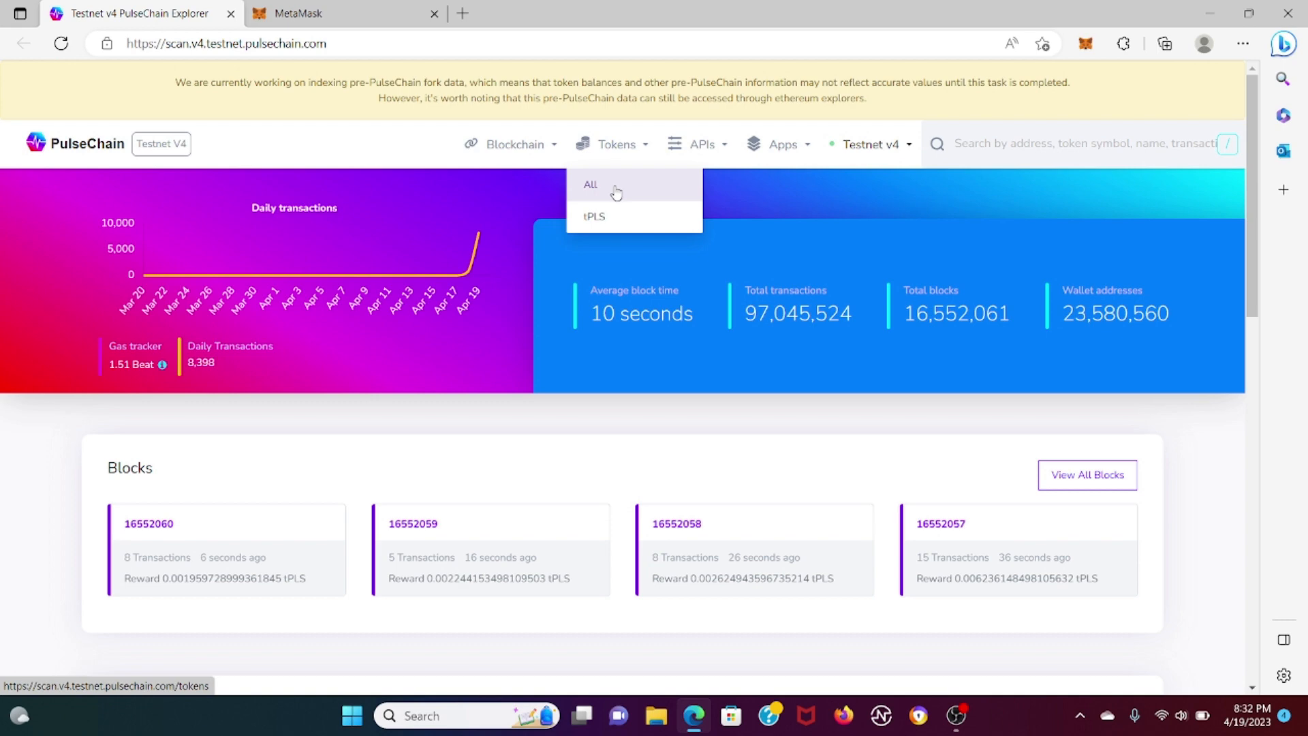
left_click(590, 184)
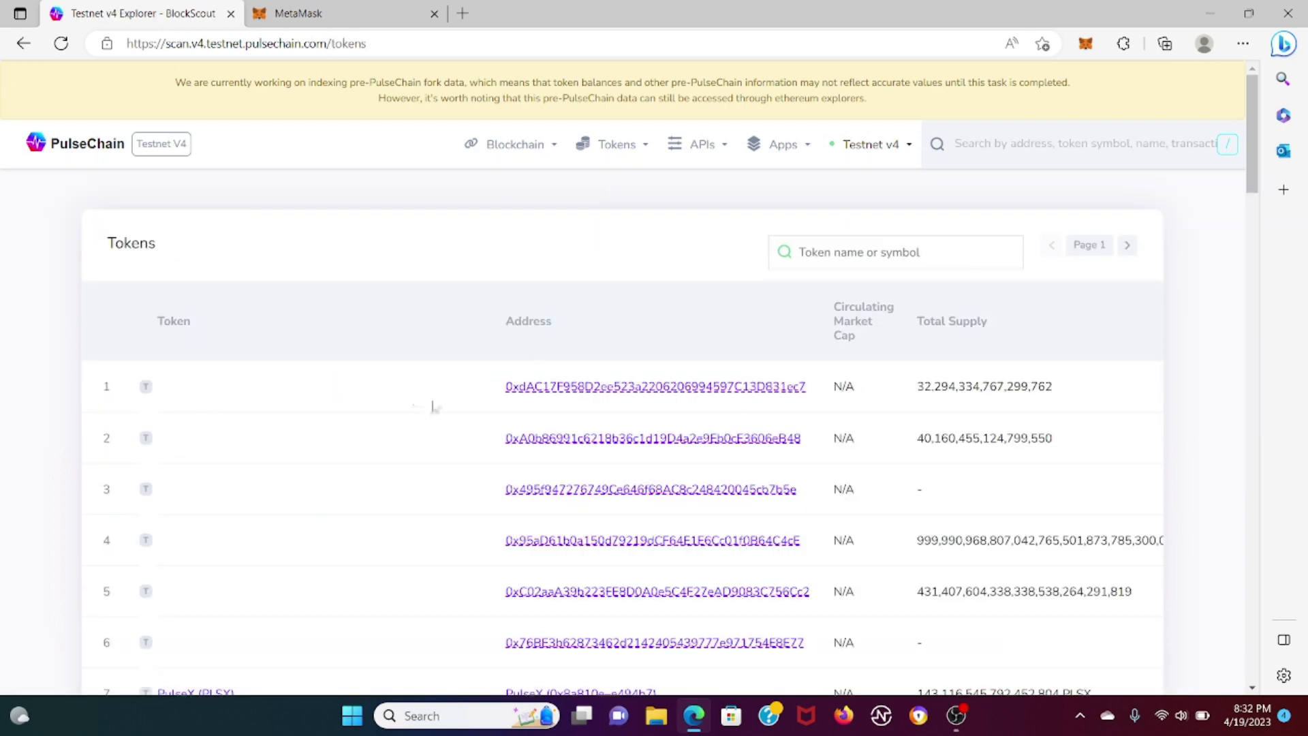
scroll("down", 3)
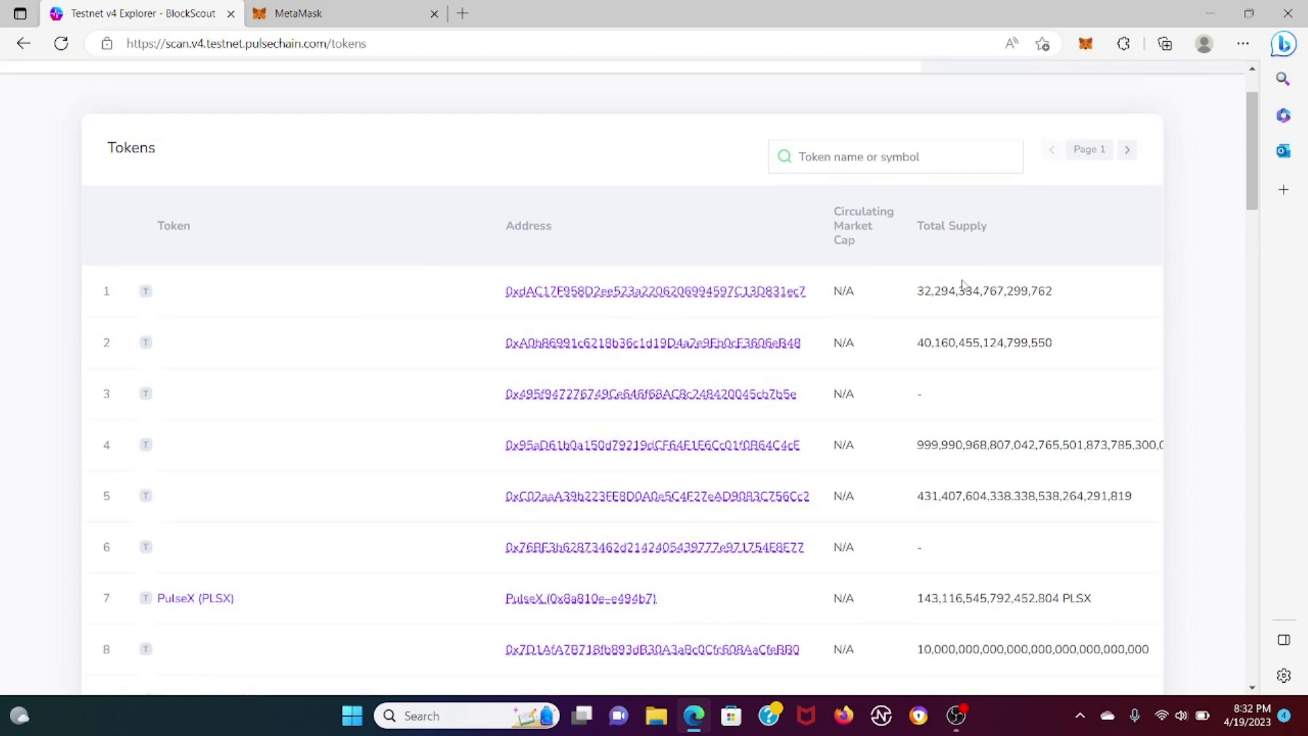
mouse_move(318, 310)
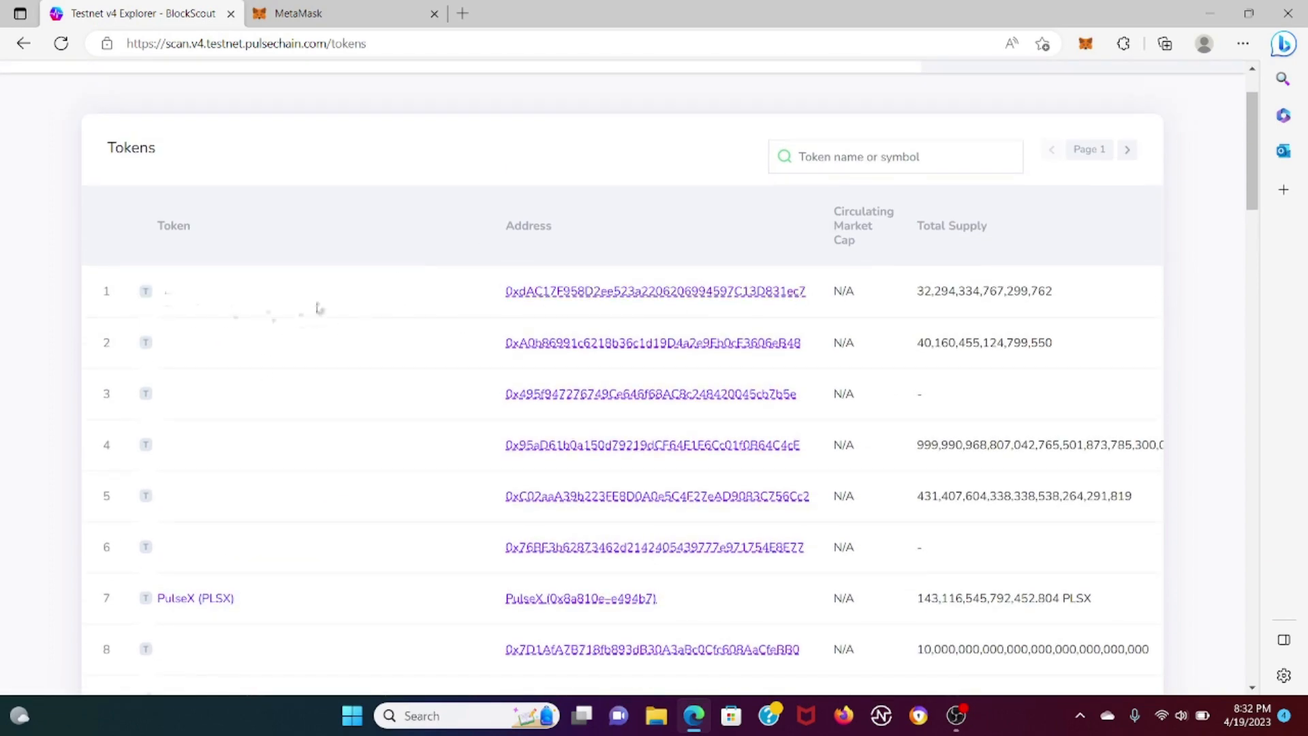
scroll("down", 3)
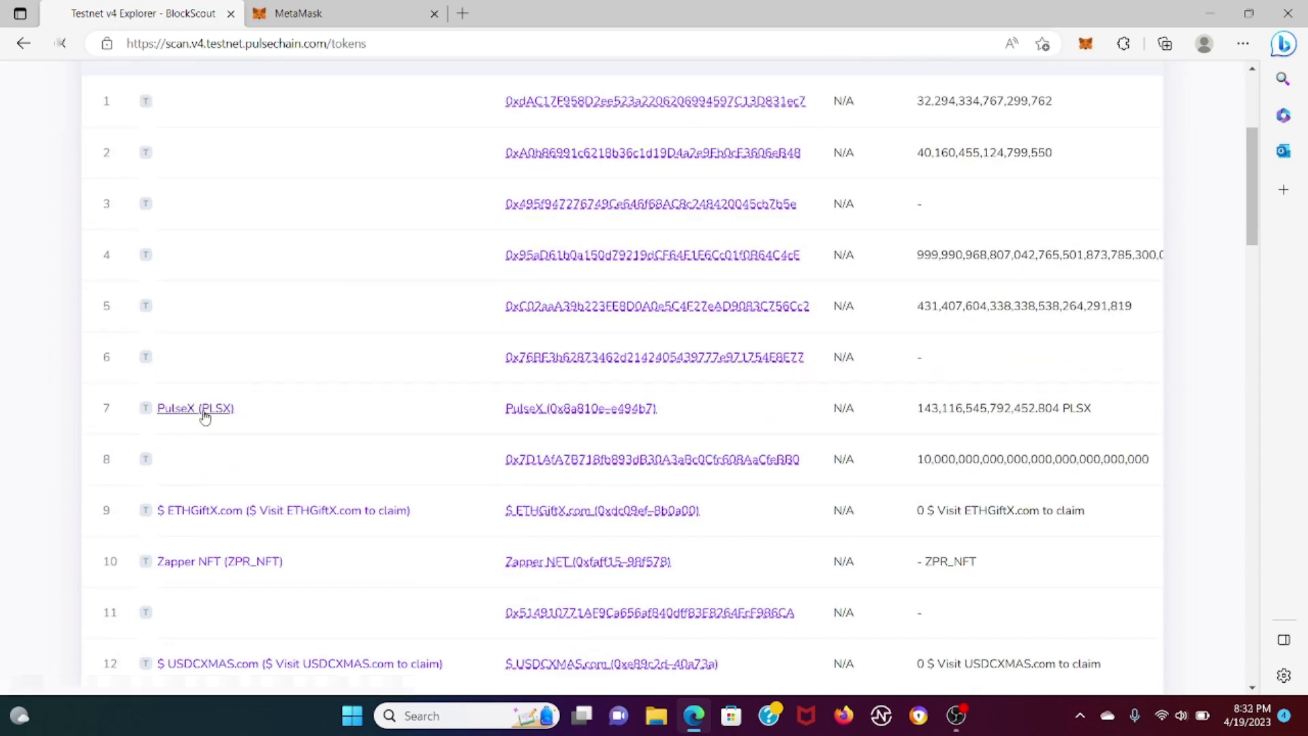
Step: View the PulseX (PLSX) token page and copy its contract address
left_click(195, 407)
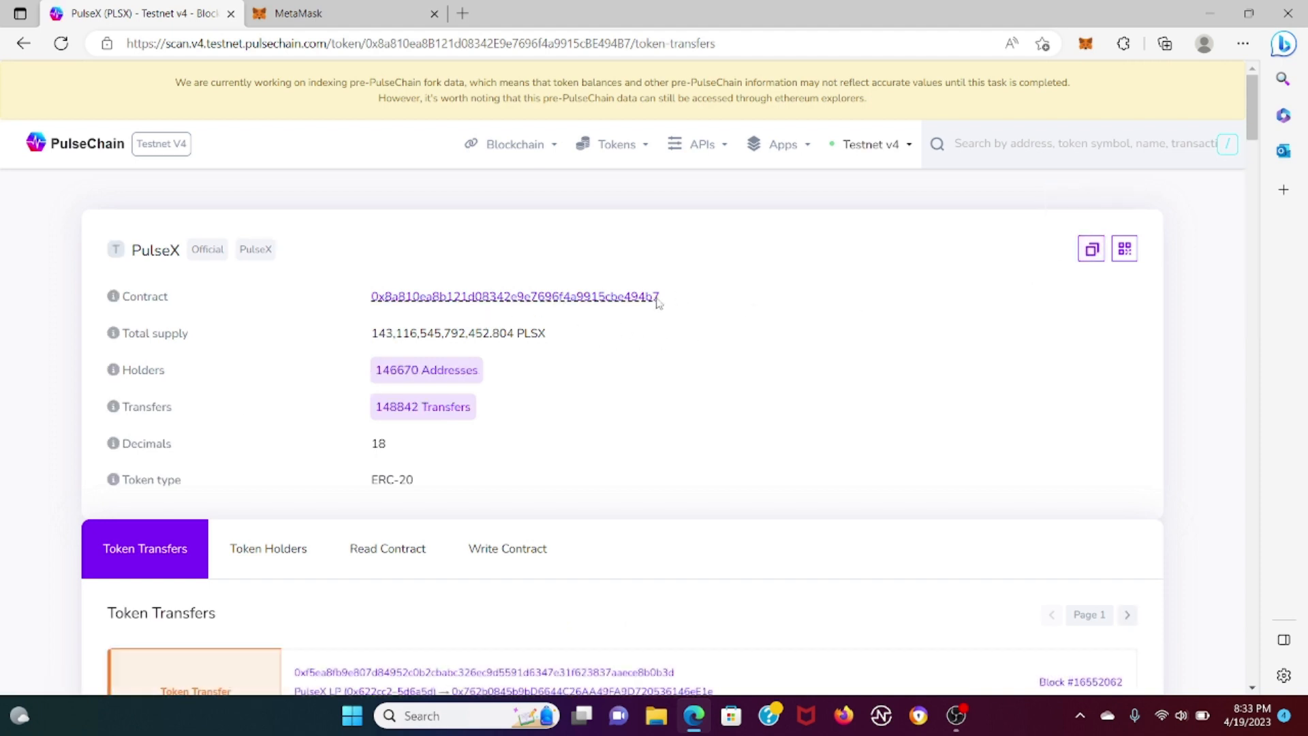
left_click(1090, 248)
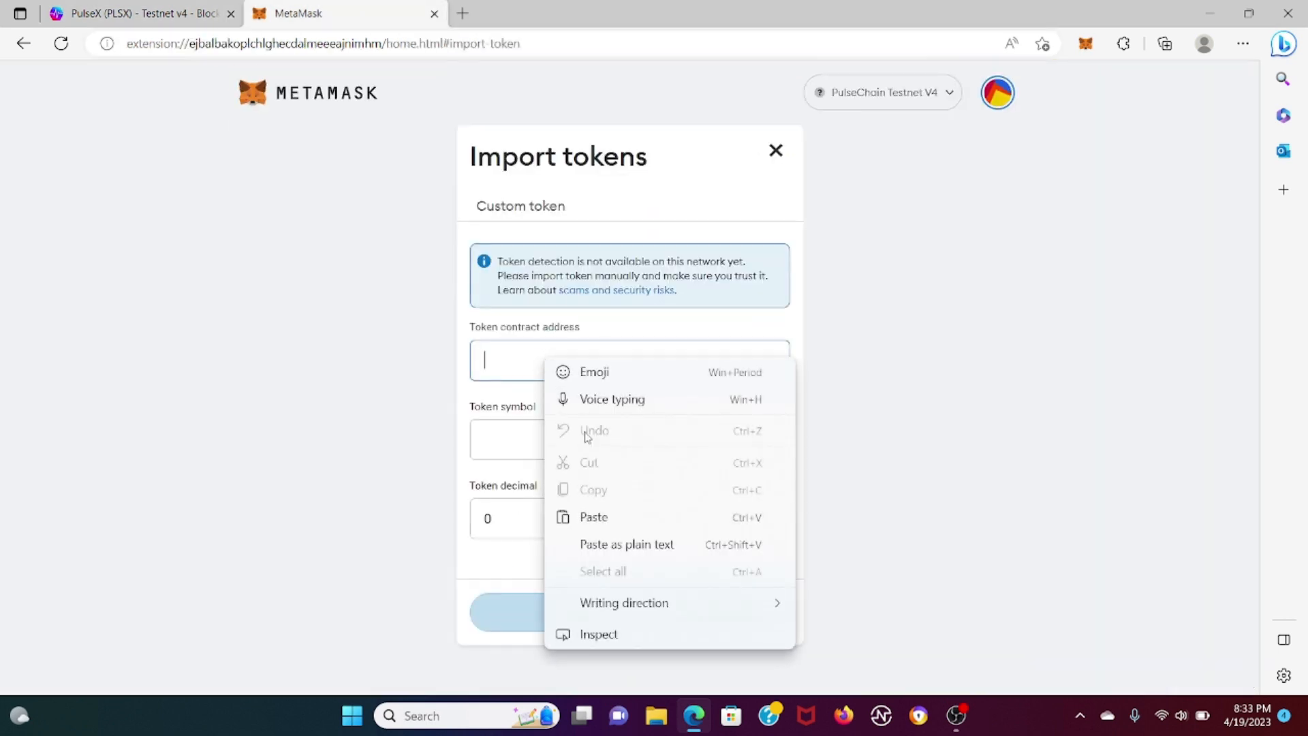
Step: Paste the PulseX contract address and import it as the PLSX custom token, showing 0 PLSX
left_click(134, 14)
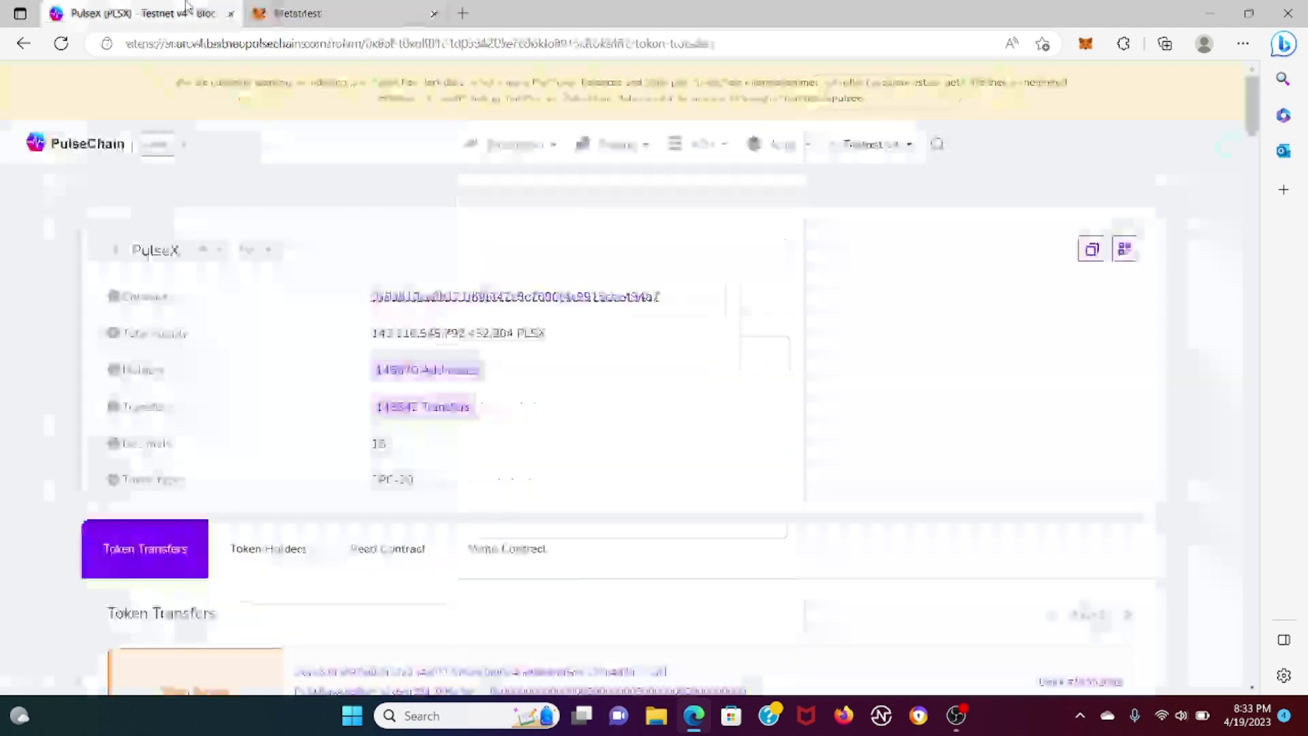
left_click(296, 14)
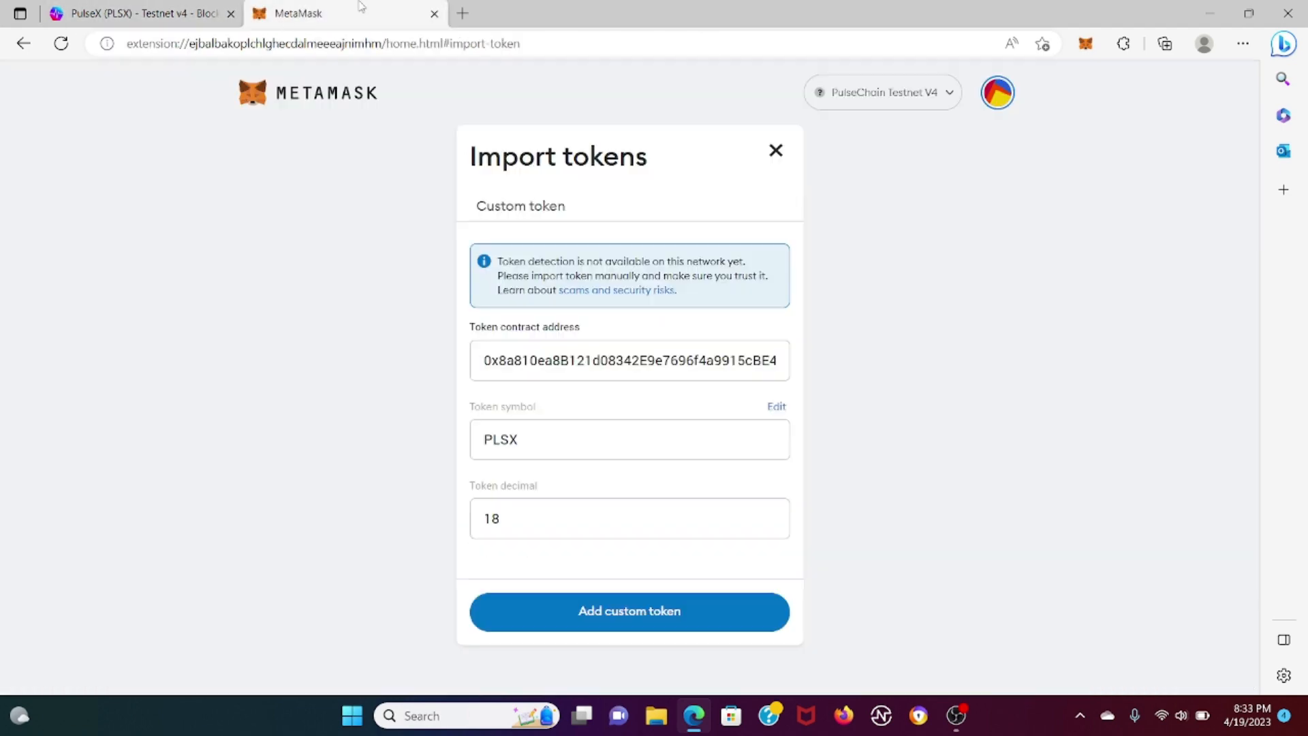
left_click(138, 14)
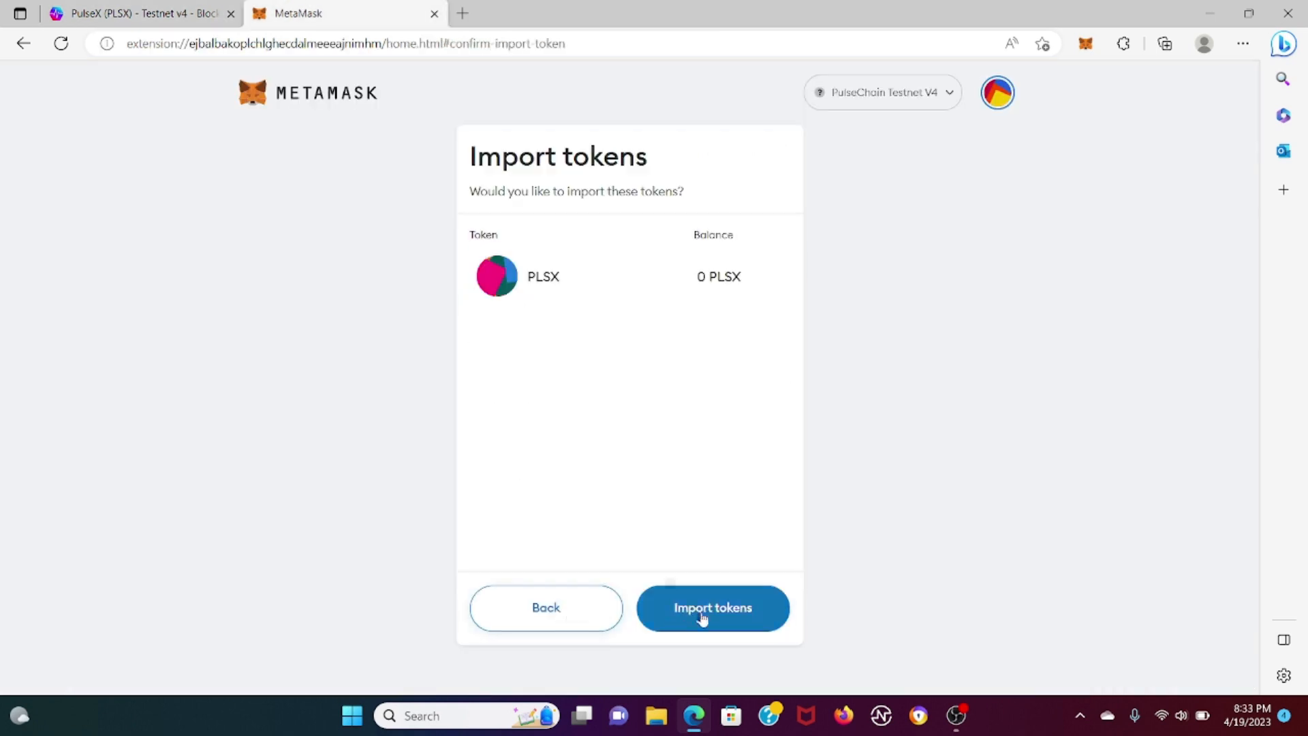
left_click(711, 608)
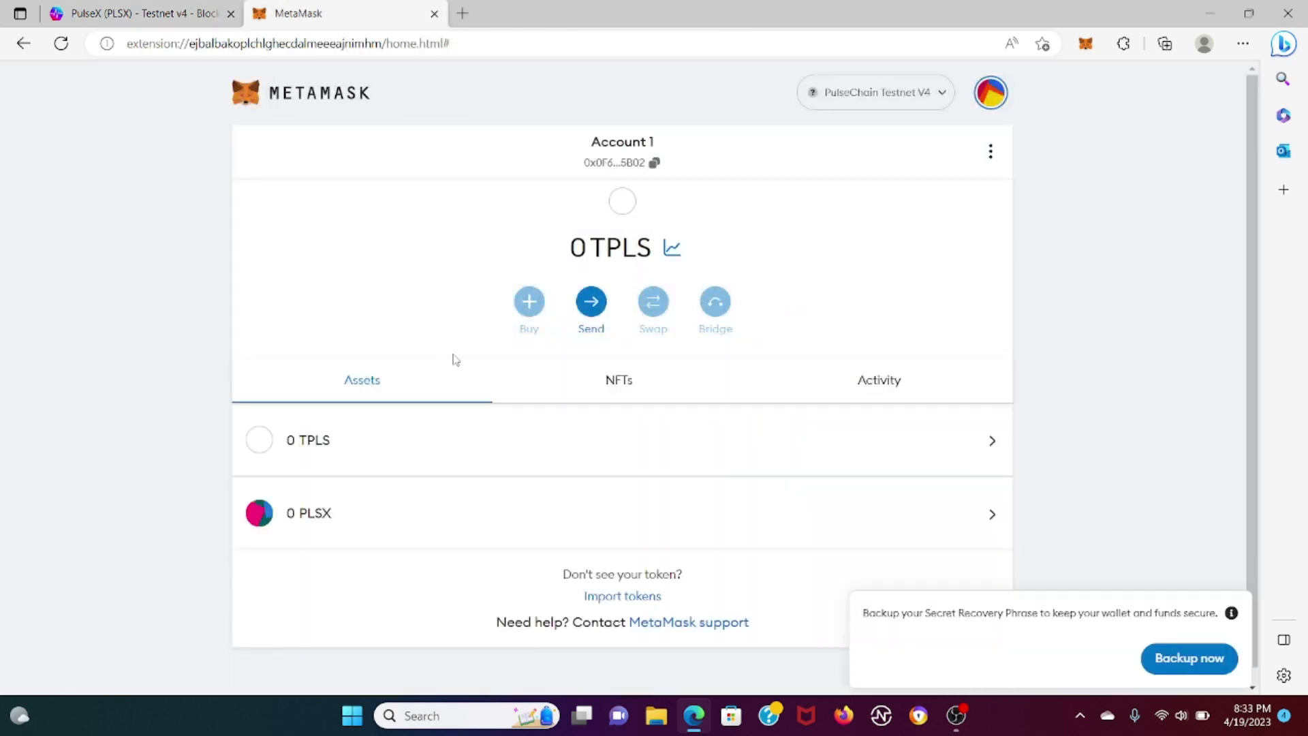
left_click(141, 14)
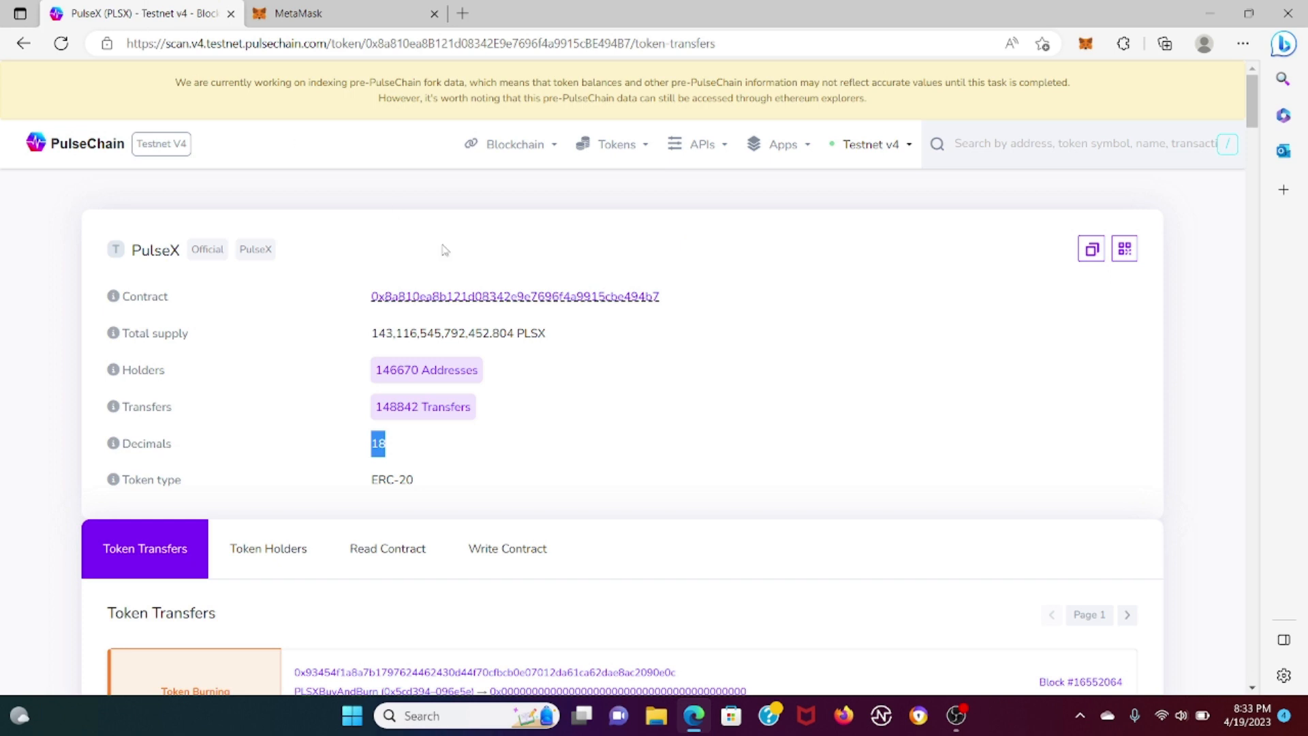
Step: Return to the wallet home listing 0 TPLS and 0 PLSX on PulseChain Testnet V4
left_click(346, 14)
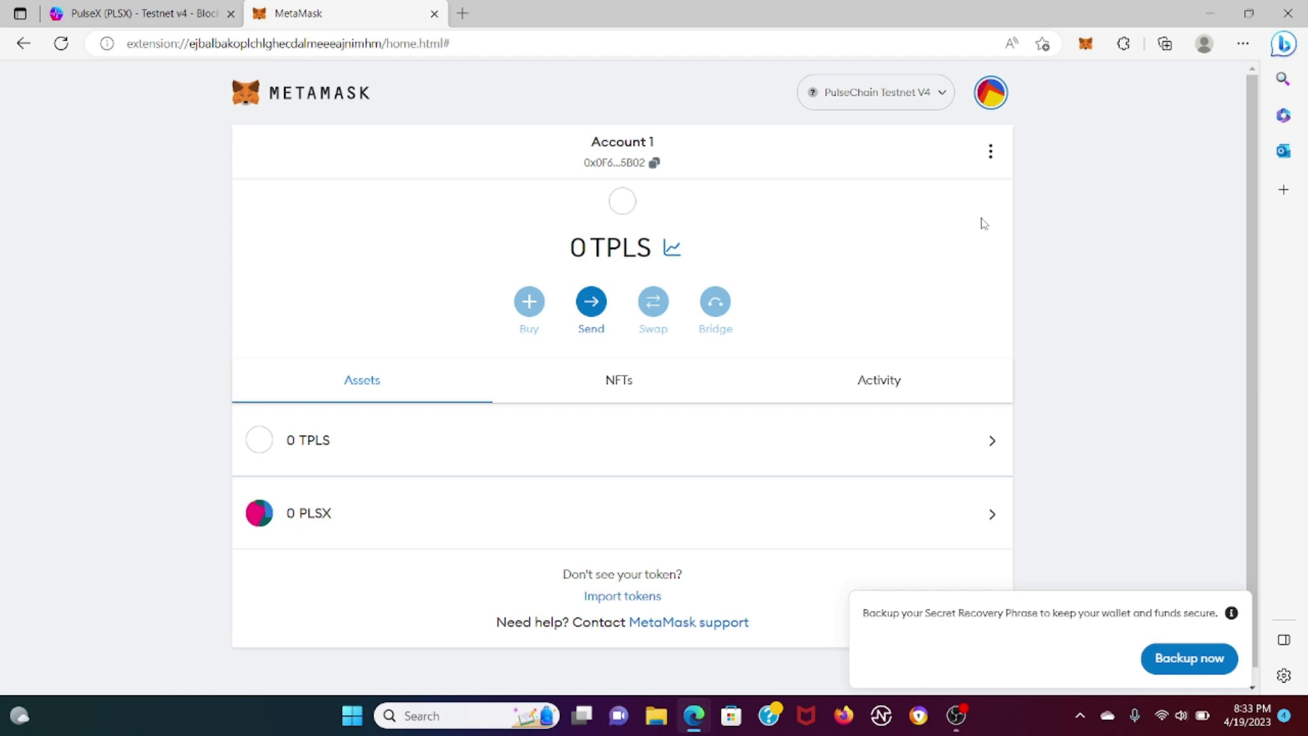
mouse_move(984, 218)
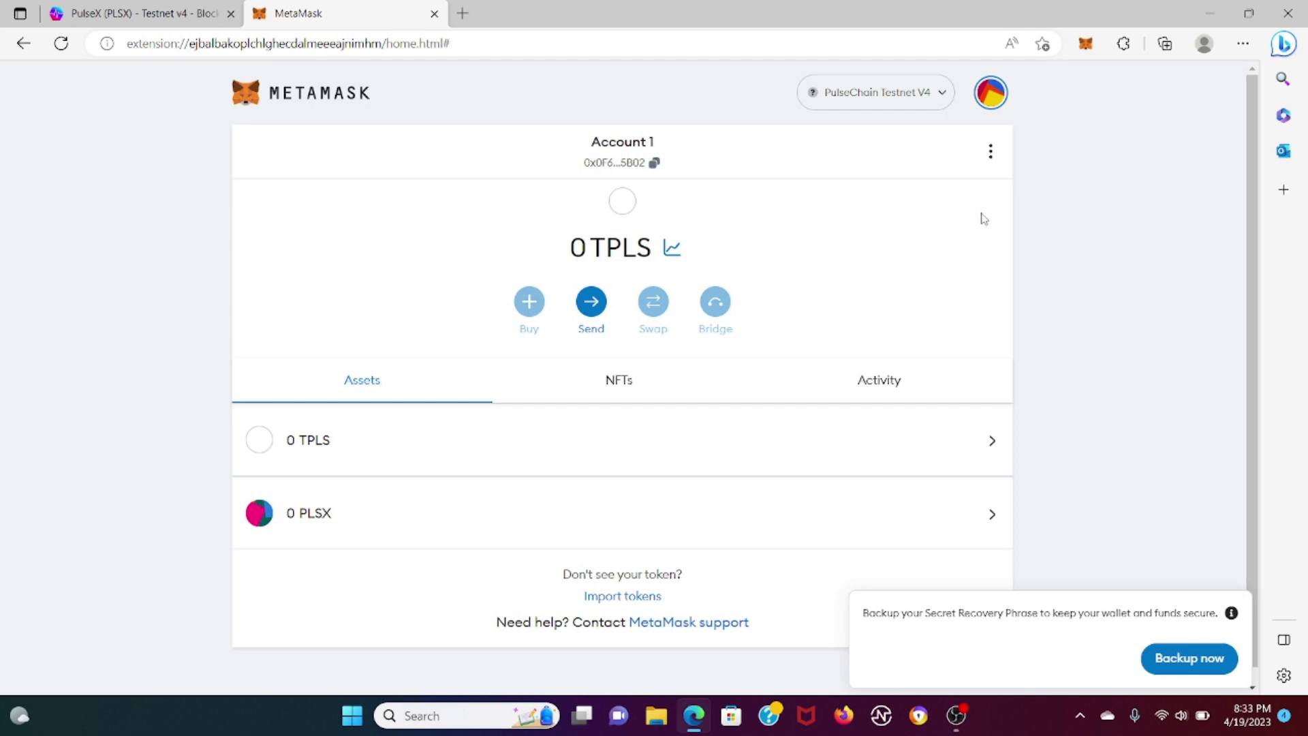